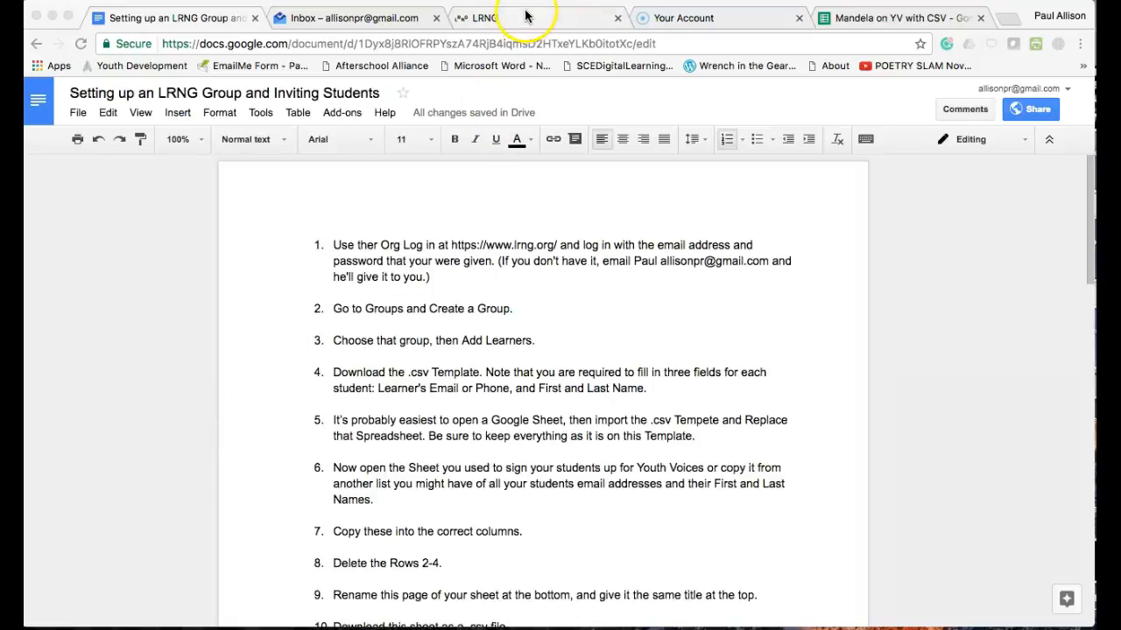
Step: Sign in to the LRNG organization account via Org Login to reach the Youth Voices dashboard
left_click(525, 17)
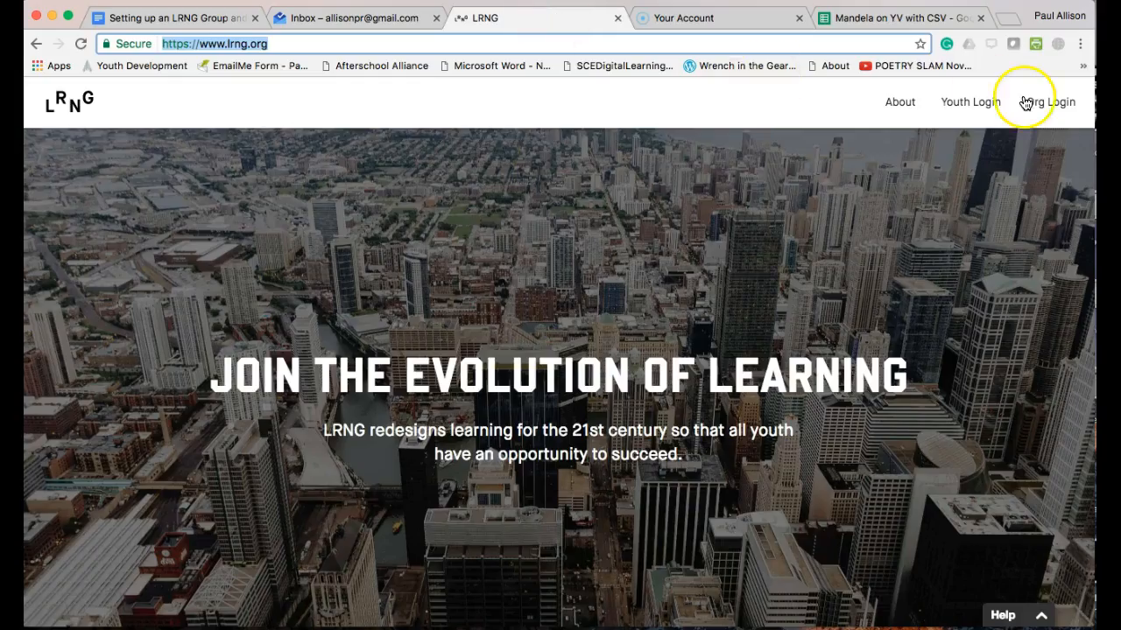
left_click(1054, 101)
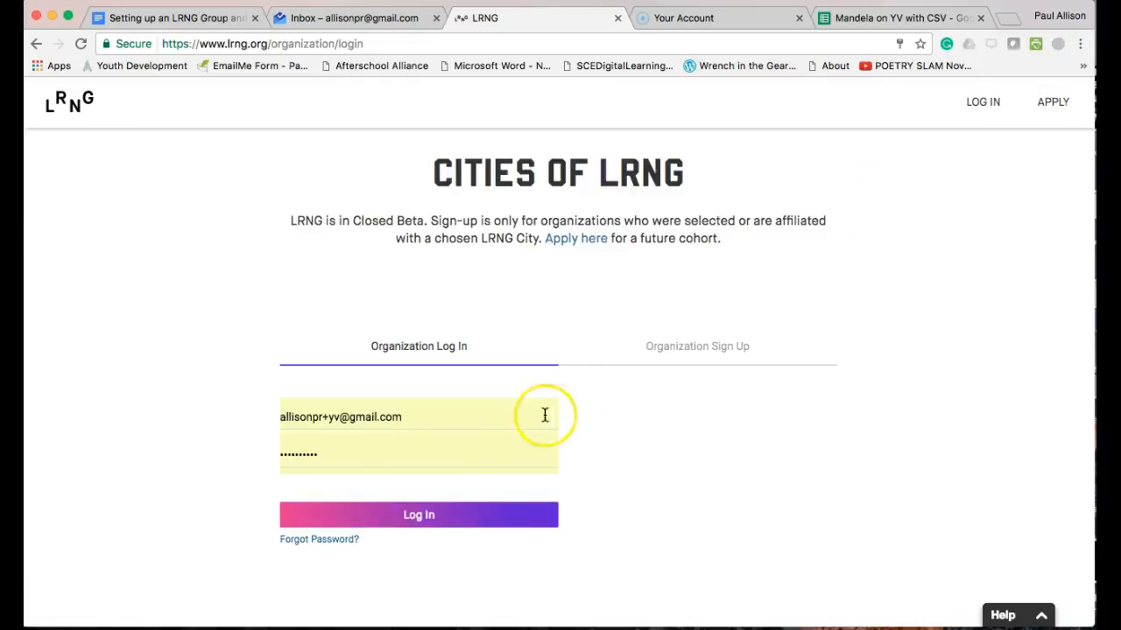
left_click(417, 514)
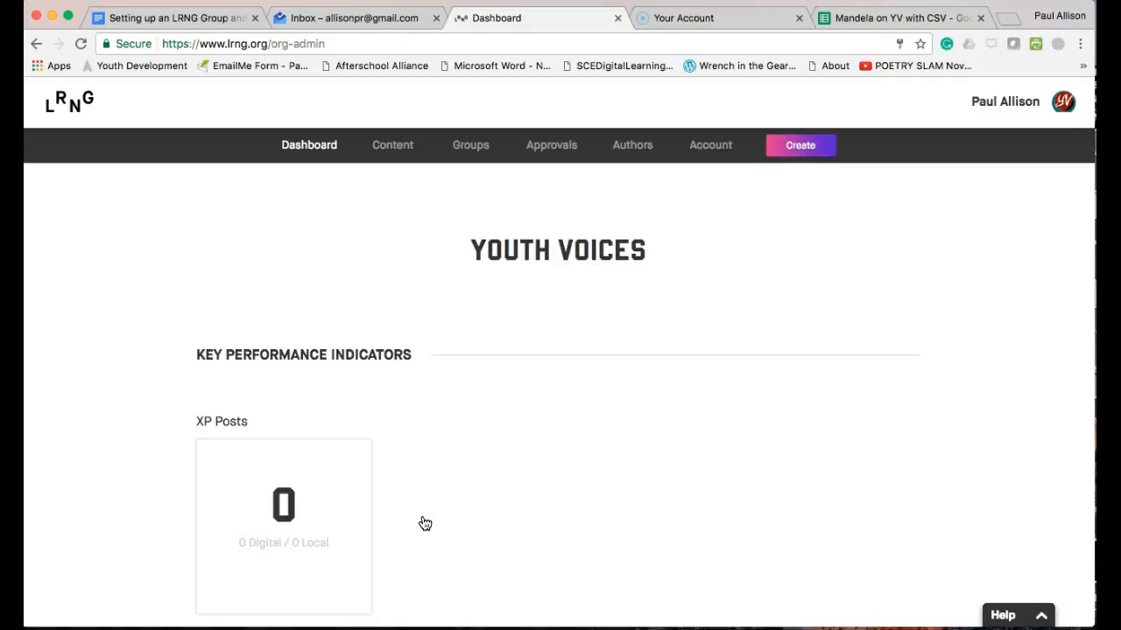
mouse_move(452, 346)
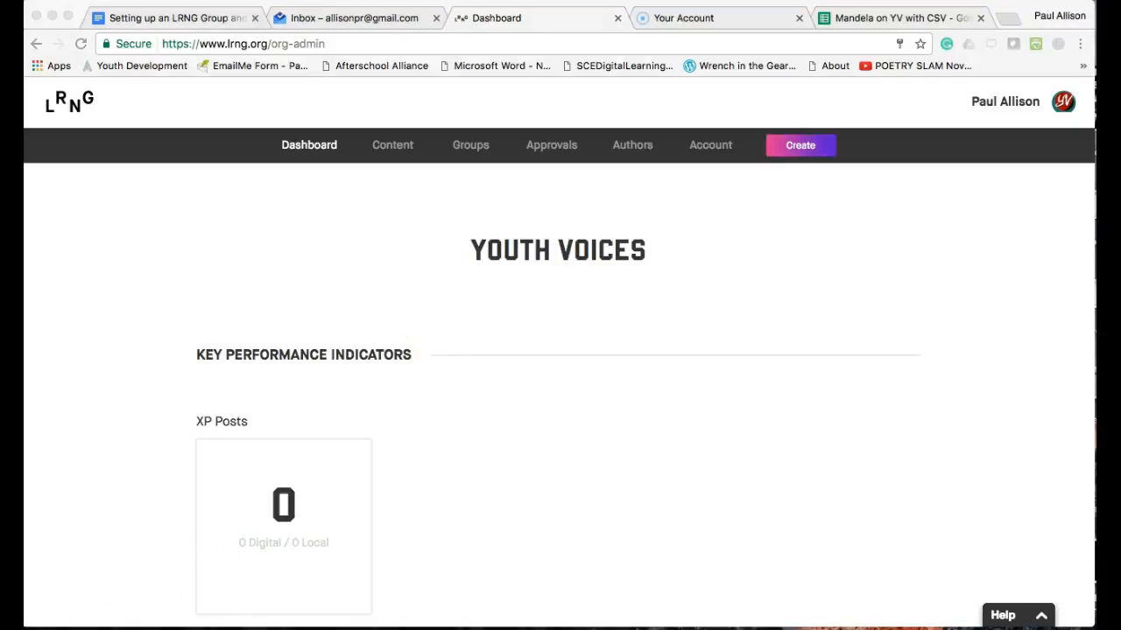
mouse_move(469, 143)
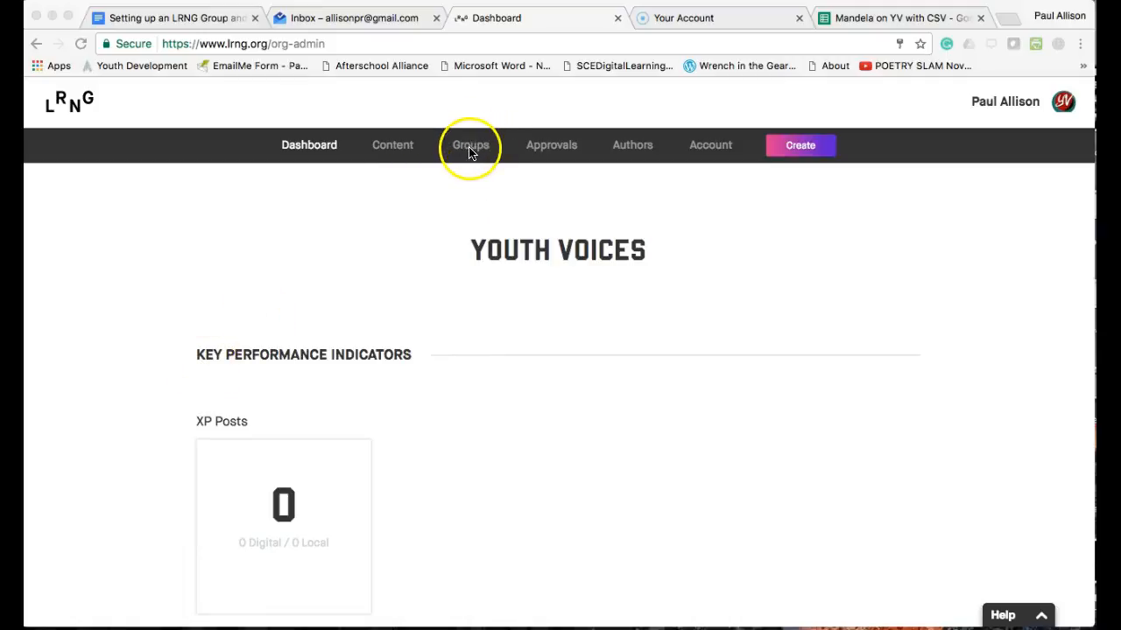
Step: Create a group named 'Nelson Mandela High School' and continue to the add-learners upload step
left_click(469, 143)
type("Nelson")
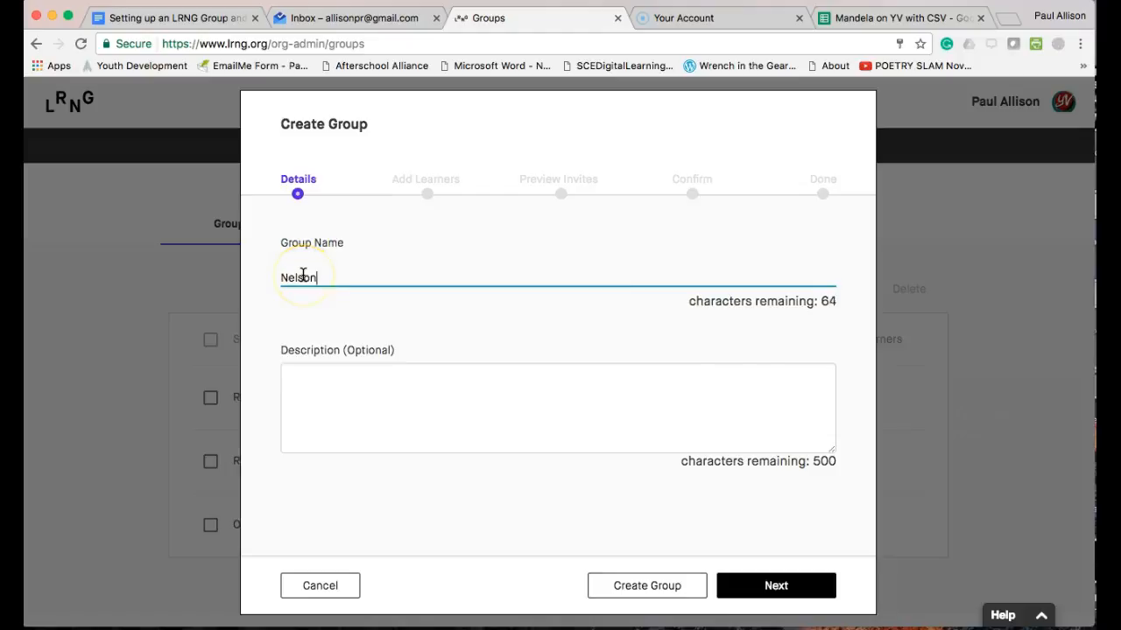
type("Mandela High School")
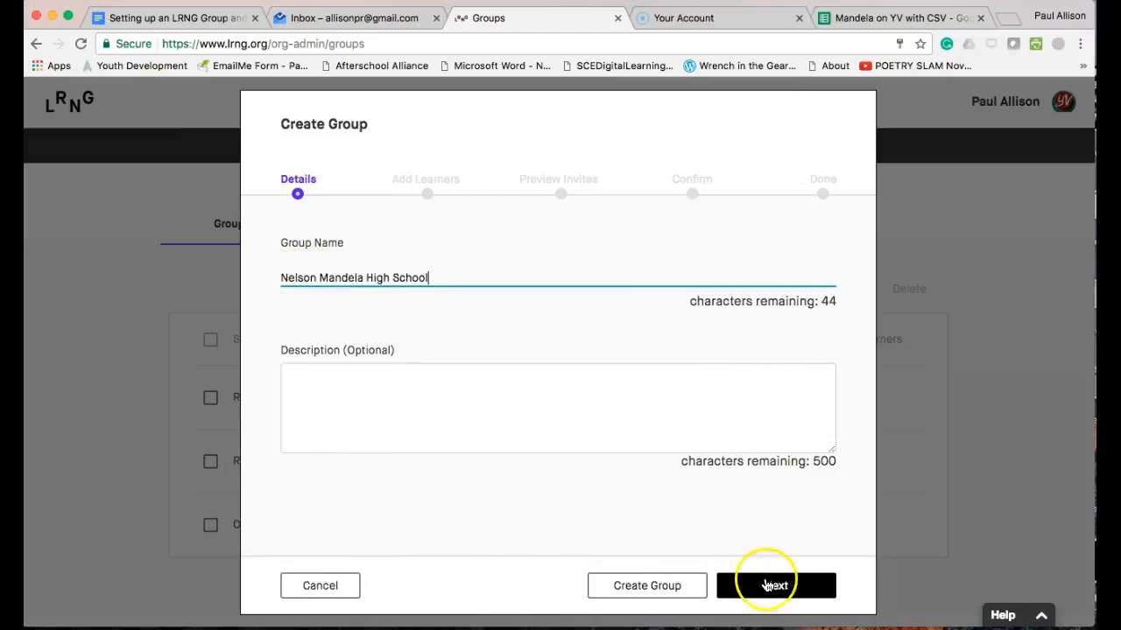
left_click(774, 585)
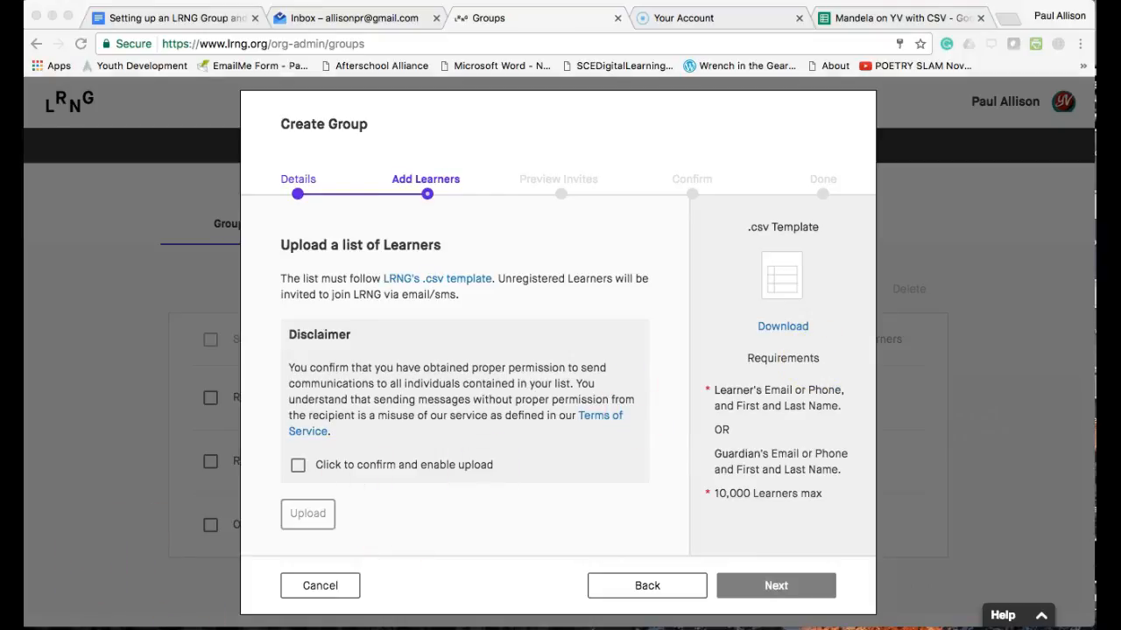
mouse_move(770, 346)
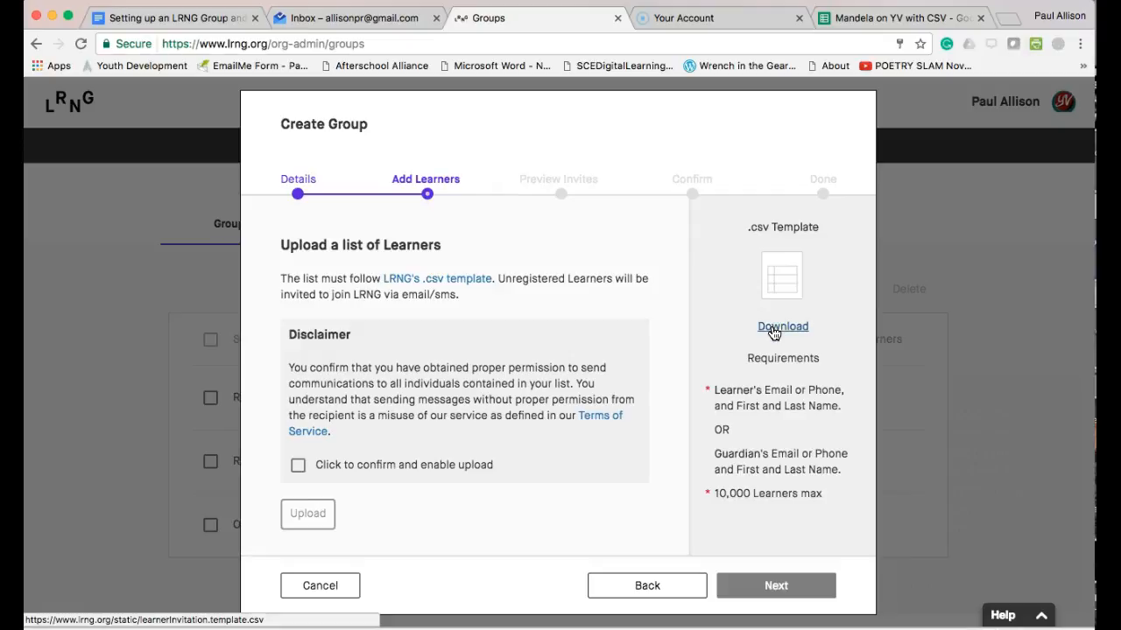
mouse_move(771, 399)
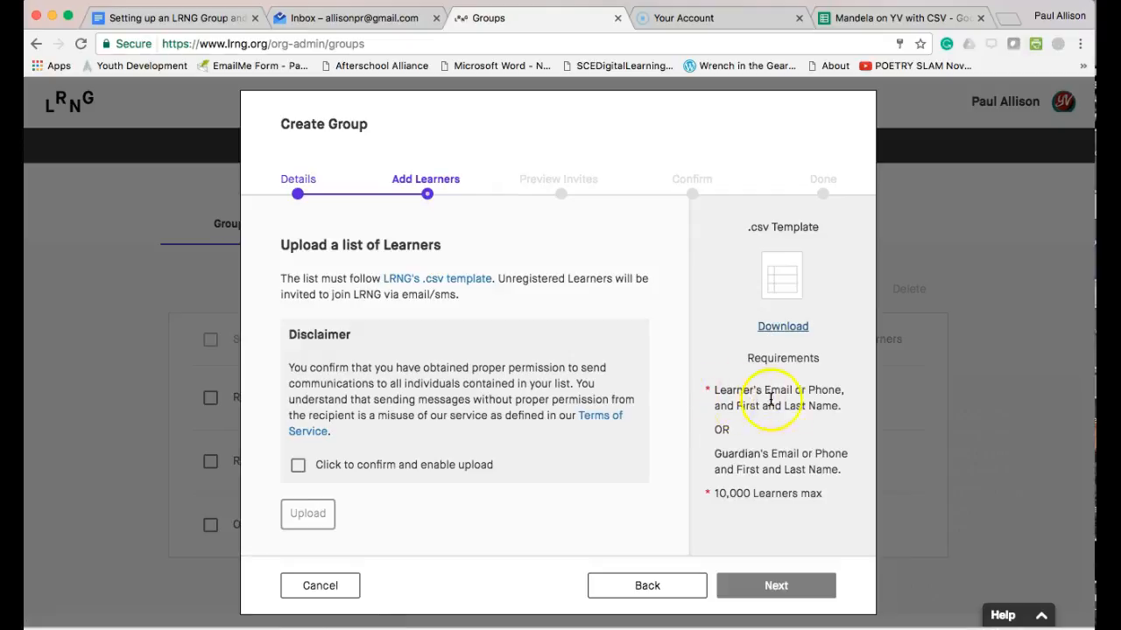
mouse_move(821, 422)
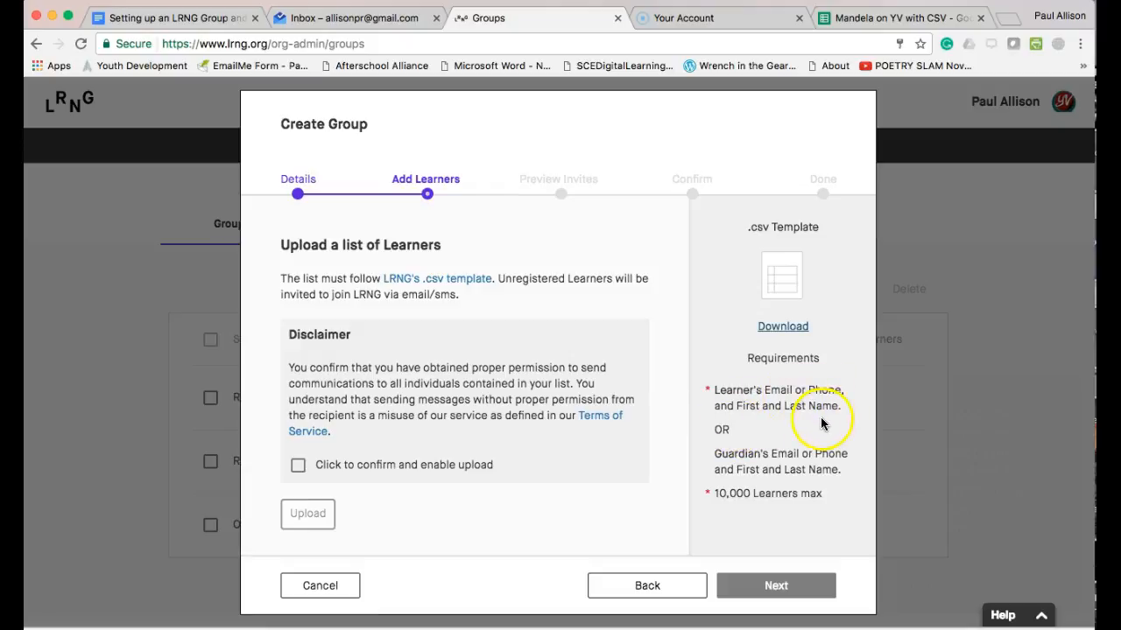
mouse_move(821, 422)
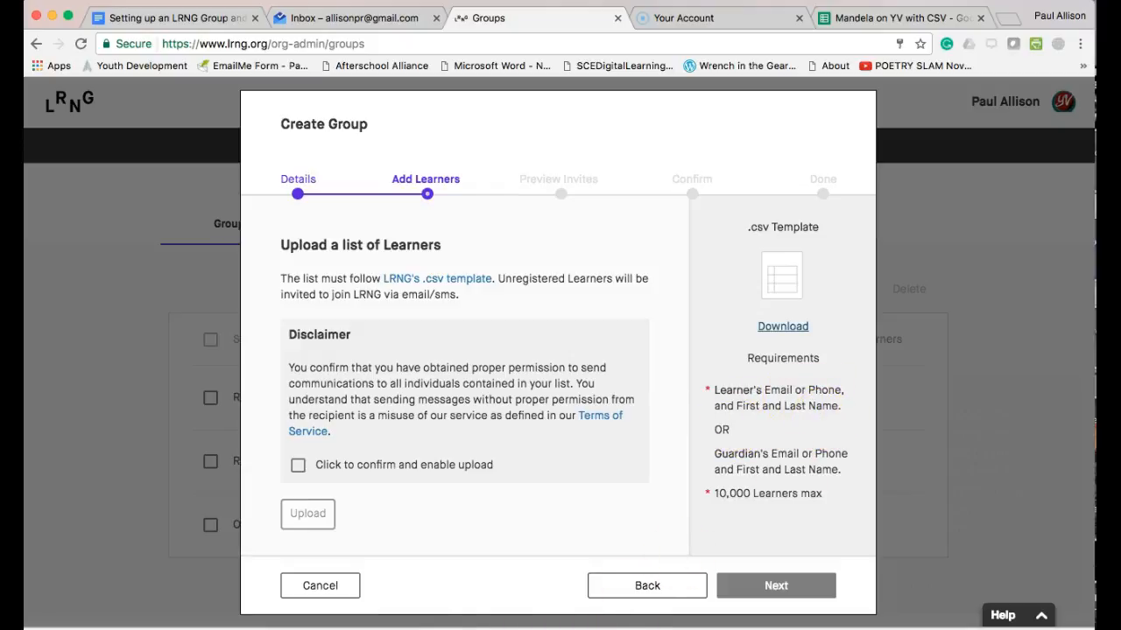
Step: Start a new blank Google Sheets spreadsheet from the Sheets home
left_click(902, 18)
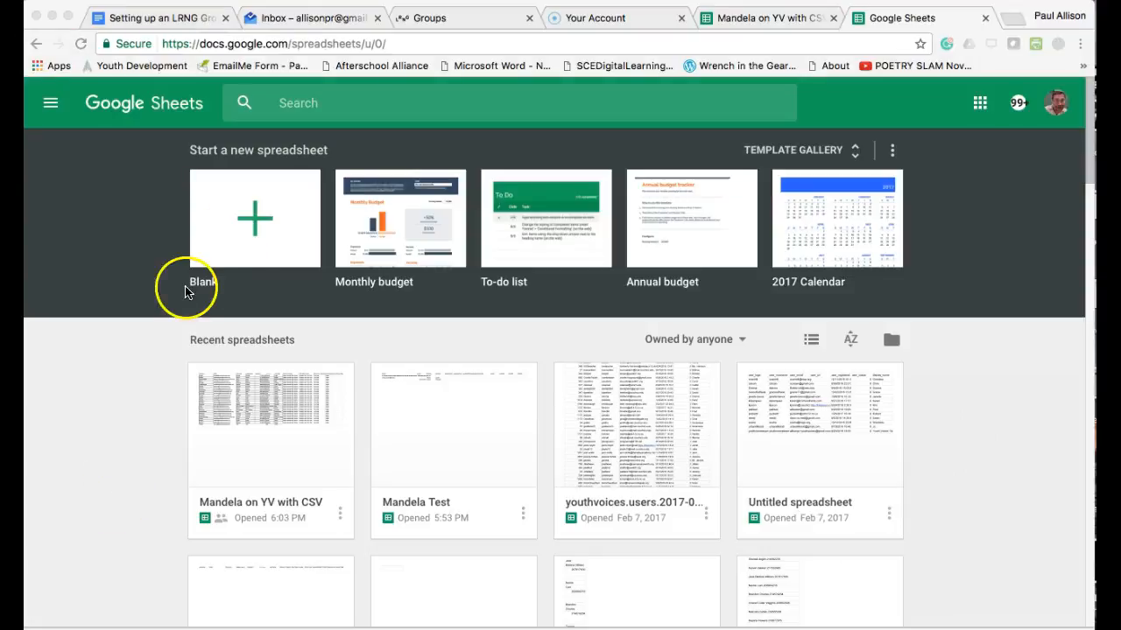
left_click(256, 217)
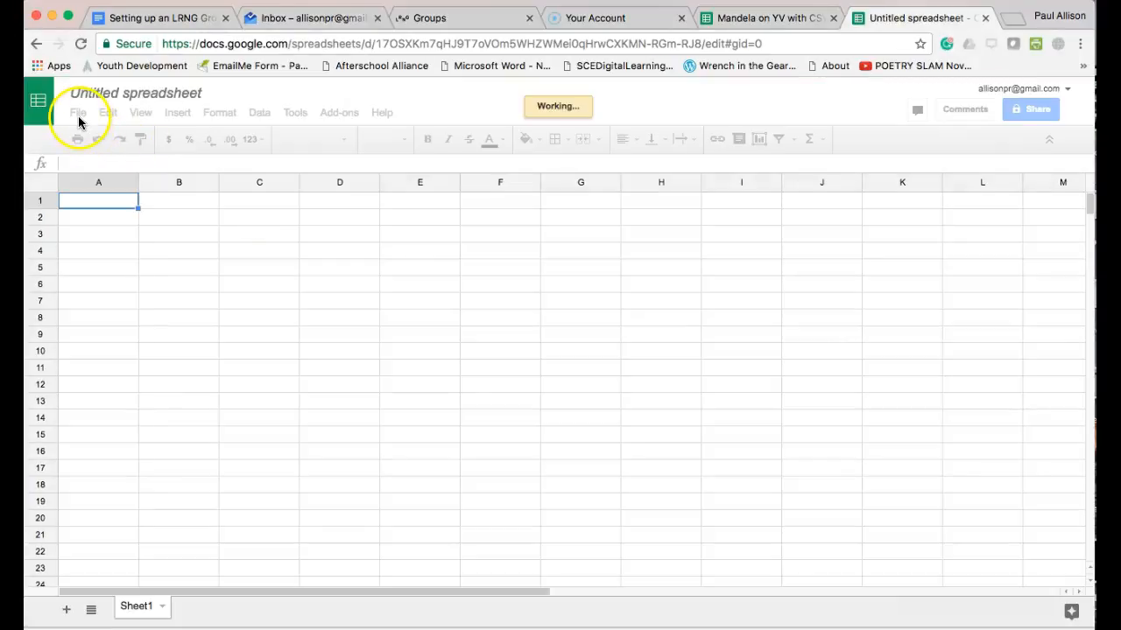
left_click(77, 112)
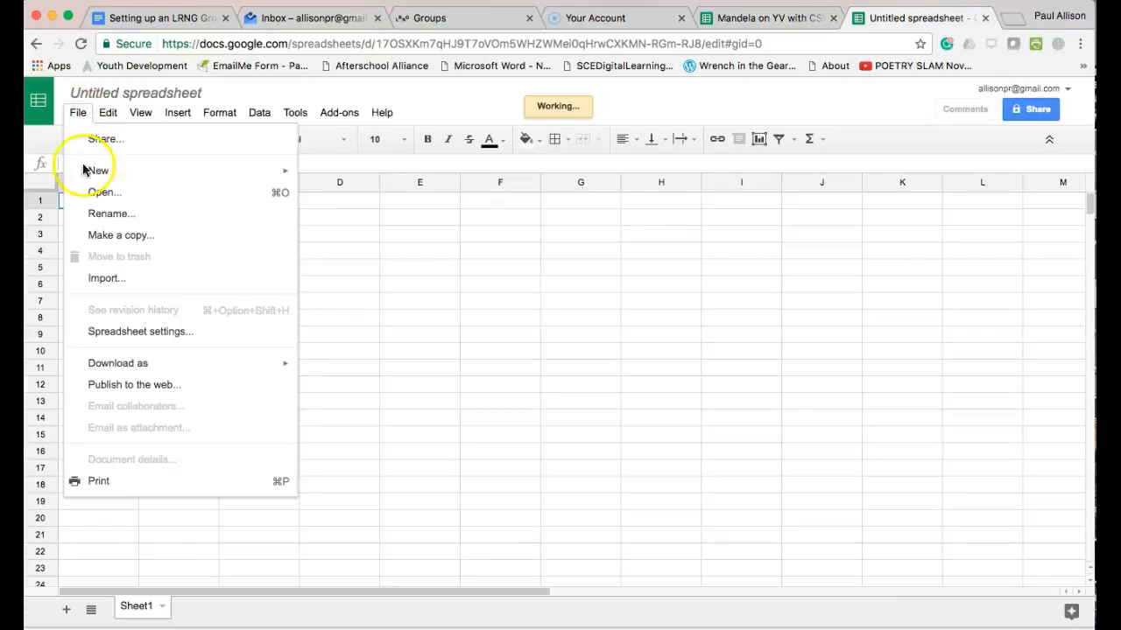
mouse_move(176, 287)
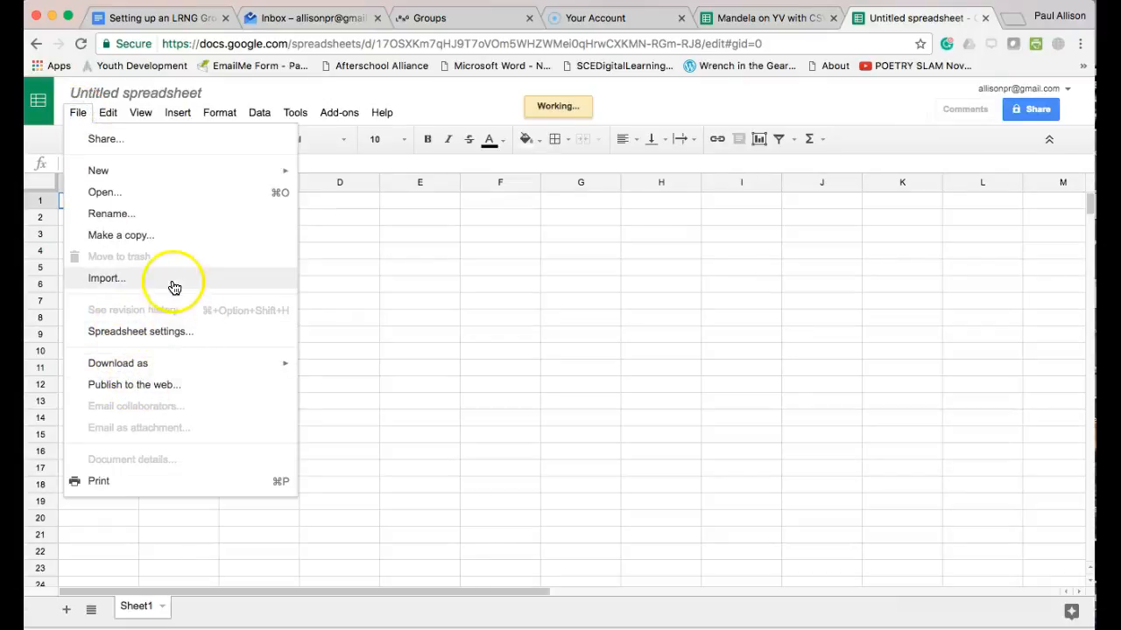
Step: Import the learner invitation template CSV, replacing the spreadsheet's contents
left_click(107, 277)
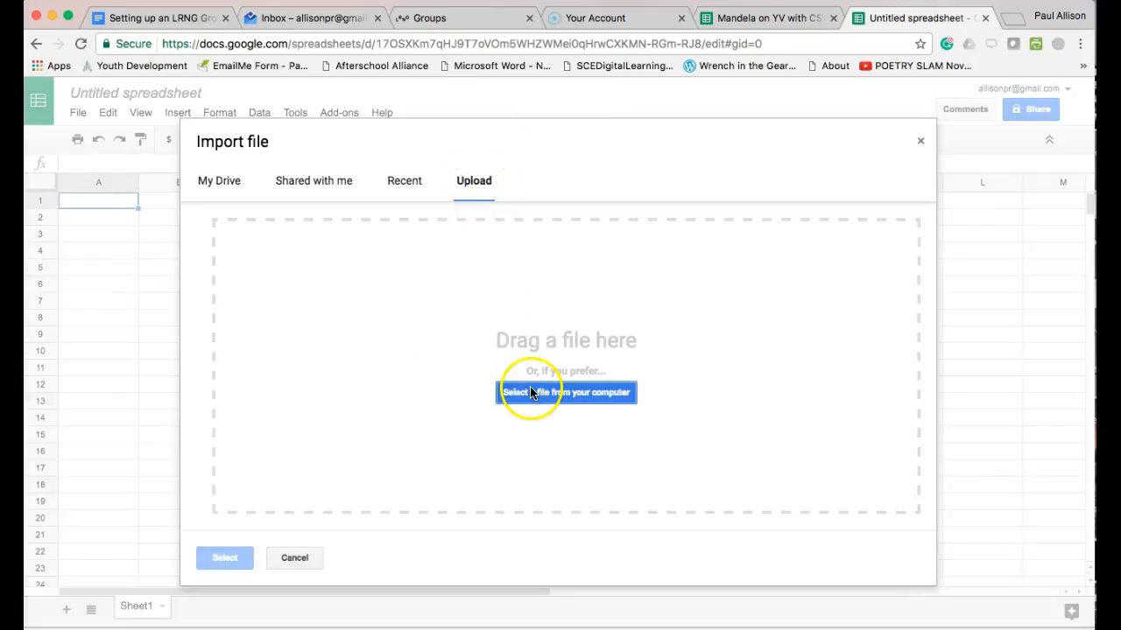
left_click(565, 392)
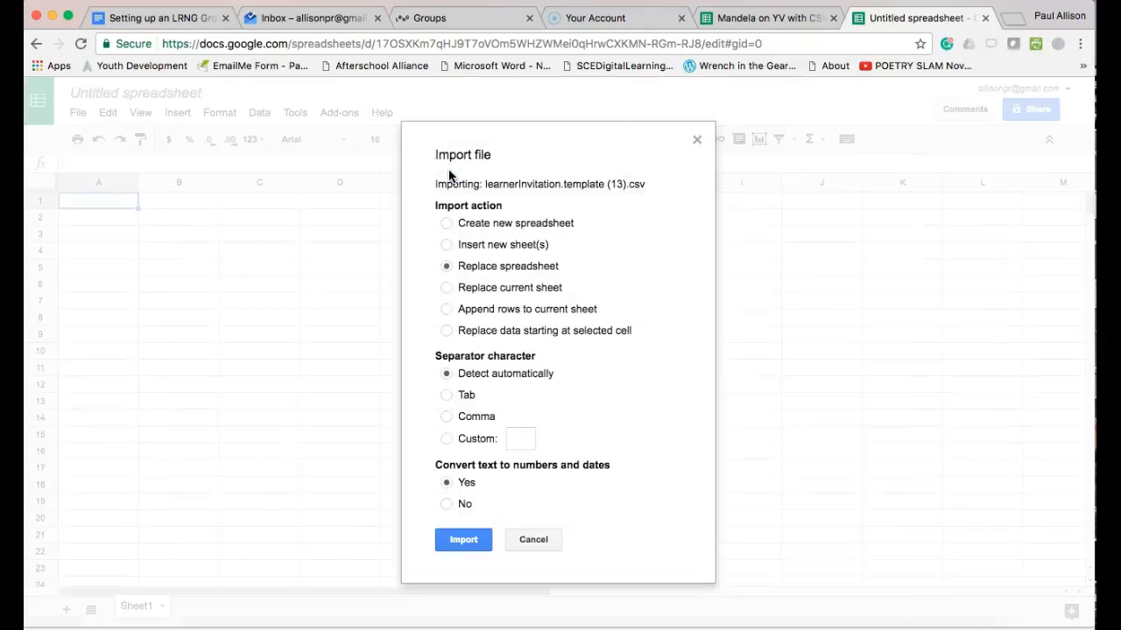
left_click(463, 540)
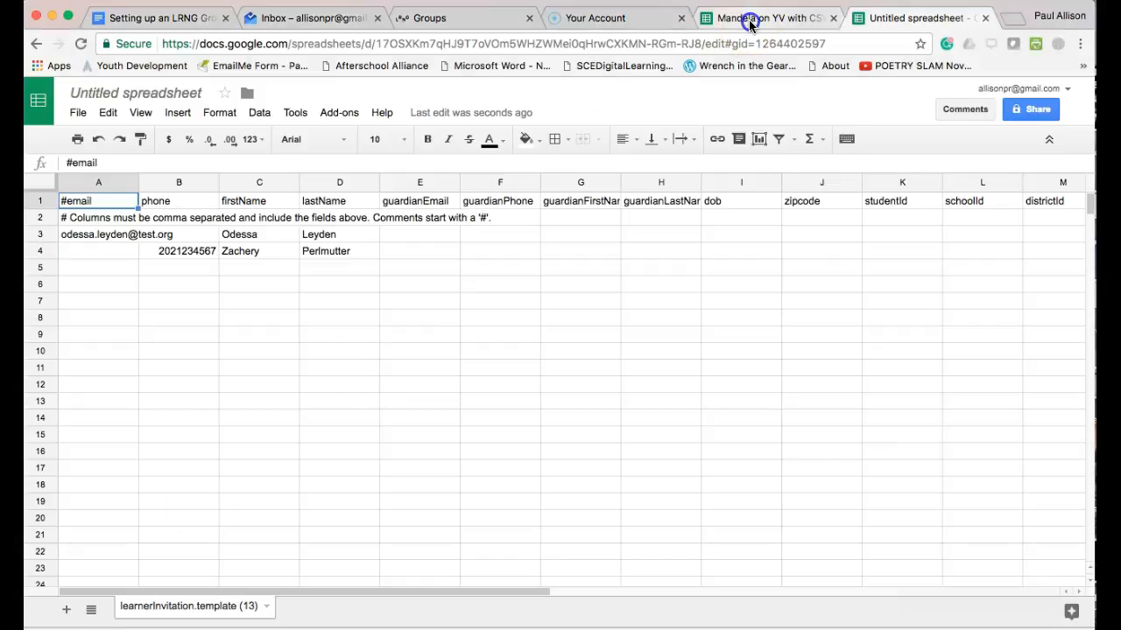
Step: Paste the Mandela roster's emails, first names and last names into the template's columns A, C and D
left_click(767, 18)
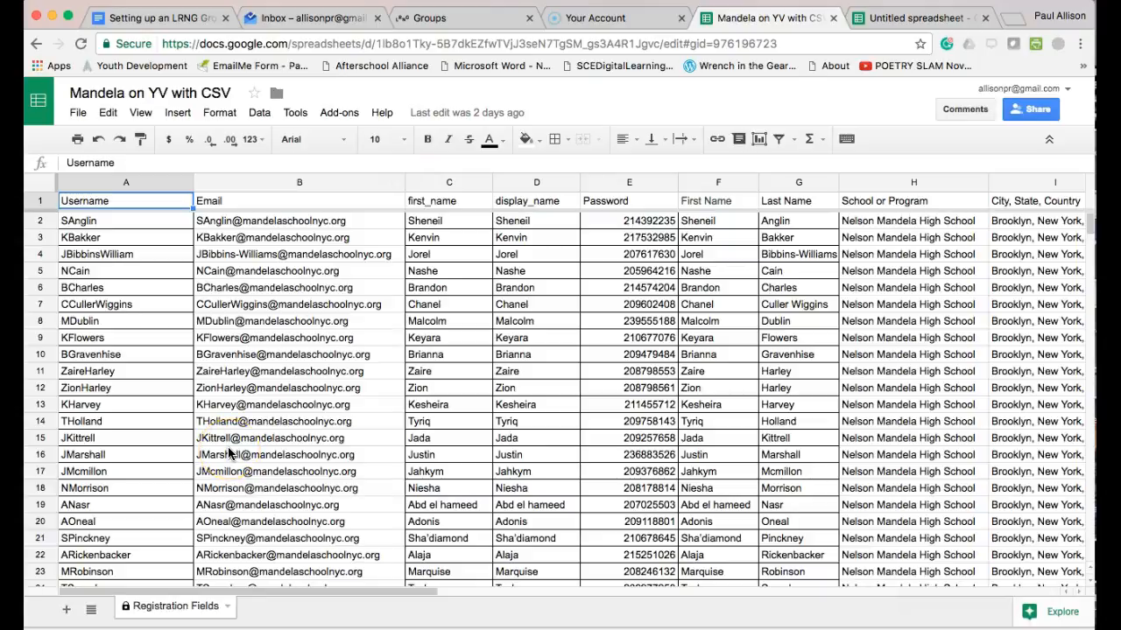
mouse_move(389, 329)
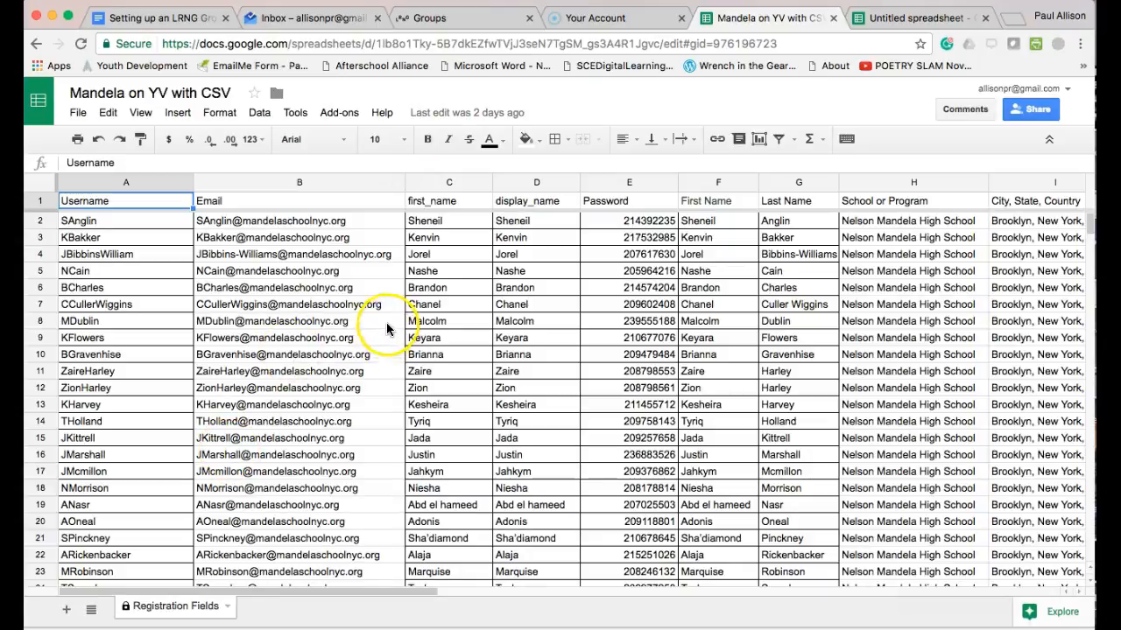
mouse_move(359, 336)
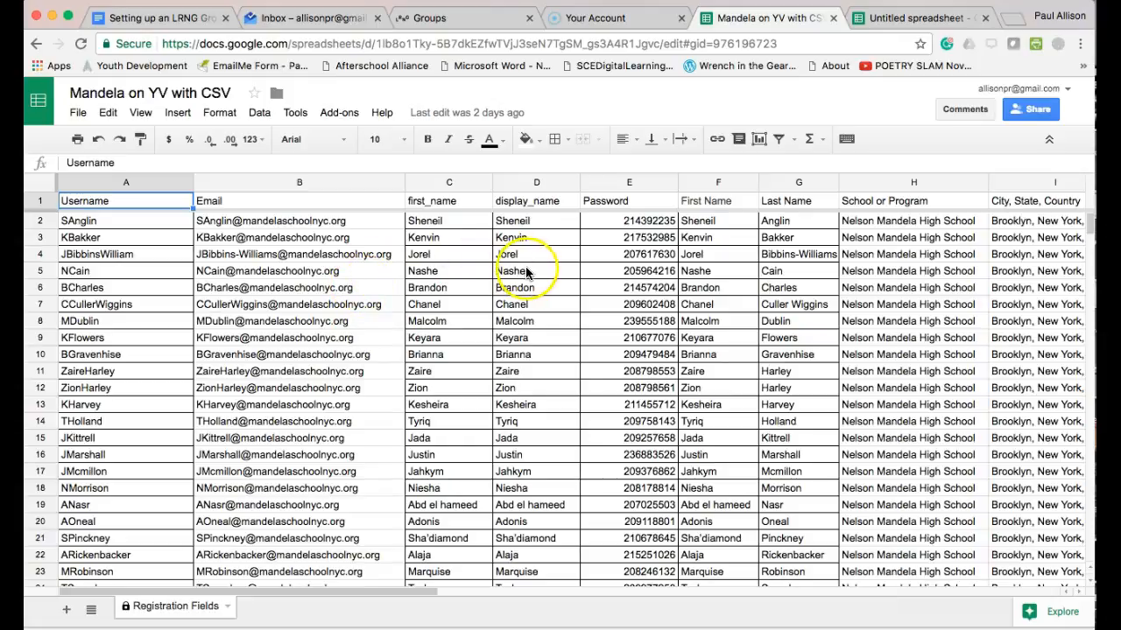
left_click(920, 17)
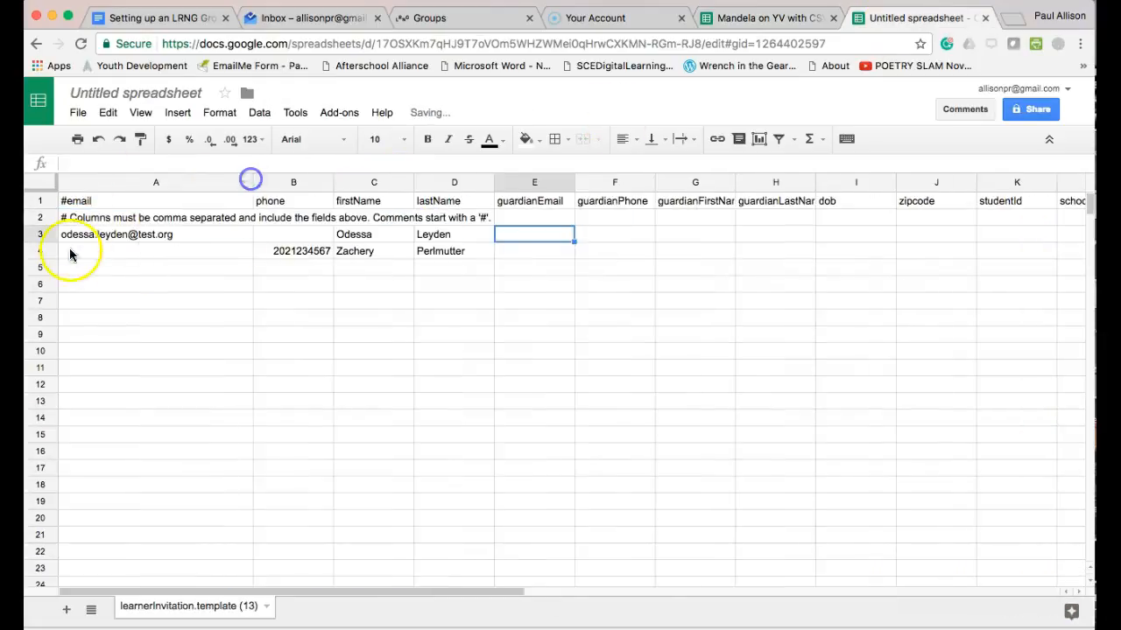
left_click(769, 18)
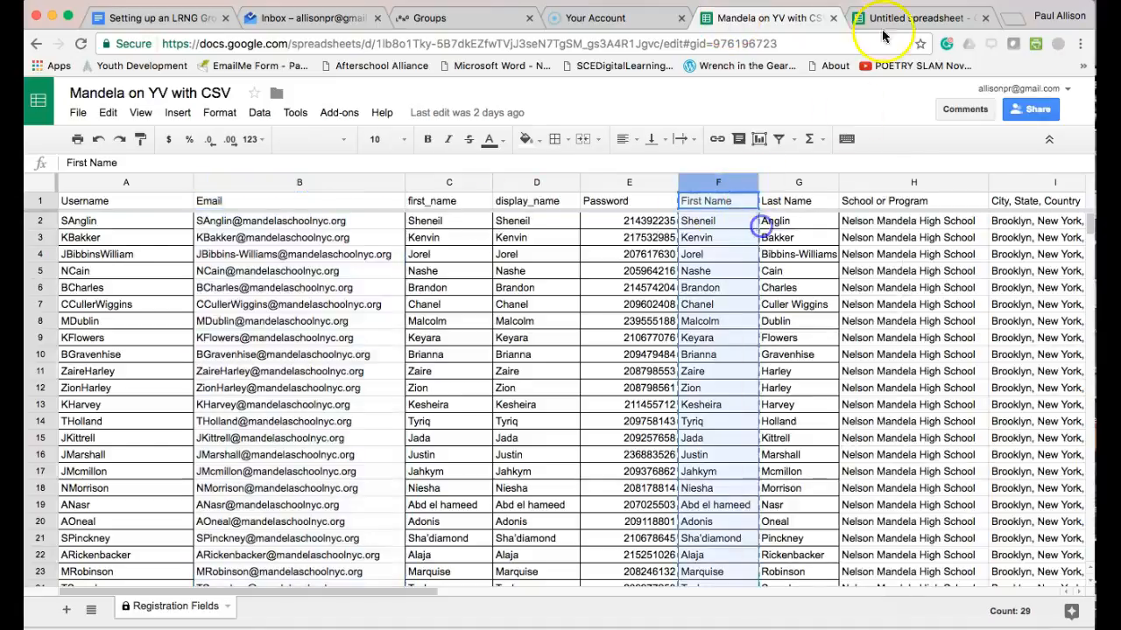
left_click(910, 18)
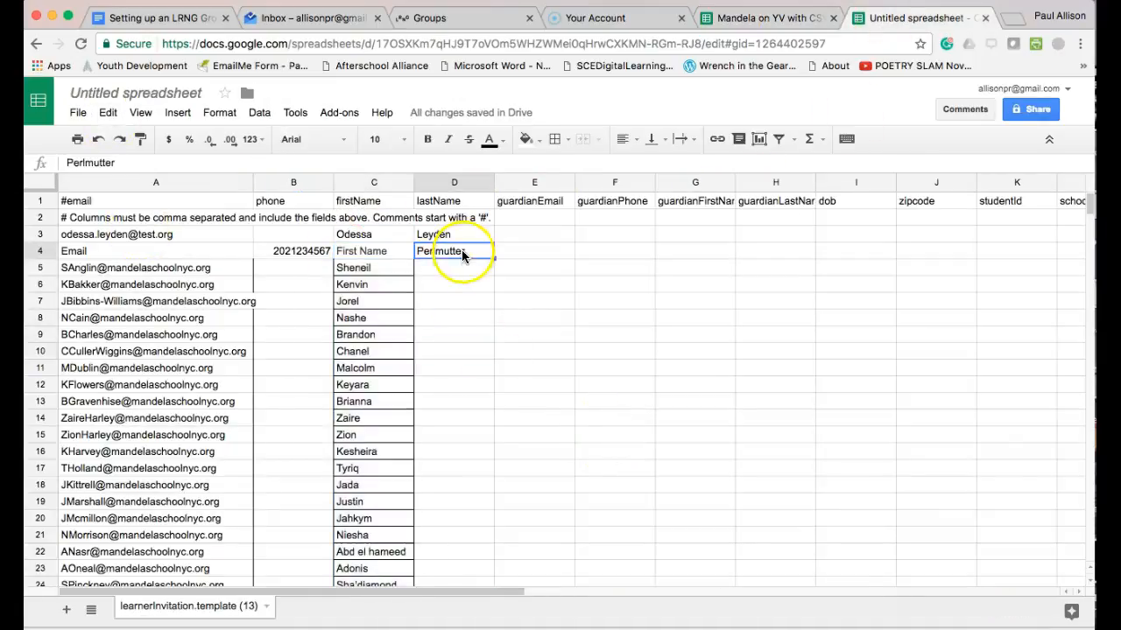
key("ctrl+v")
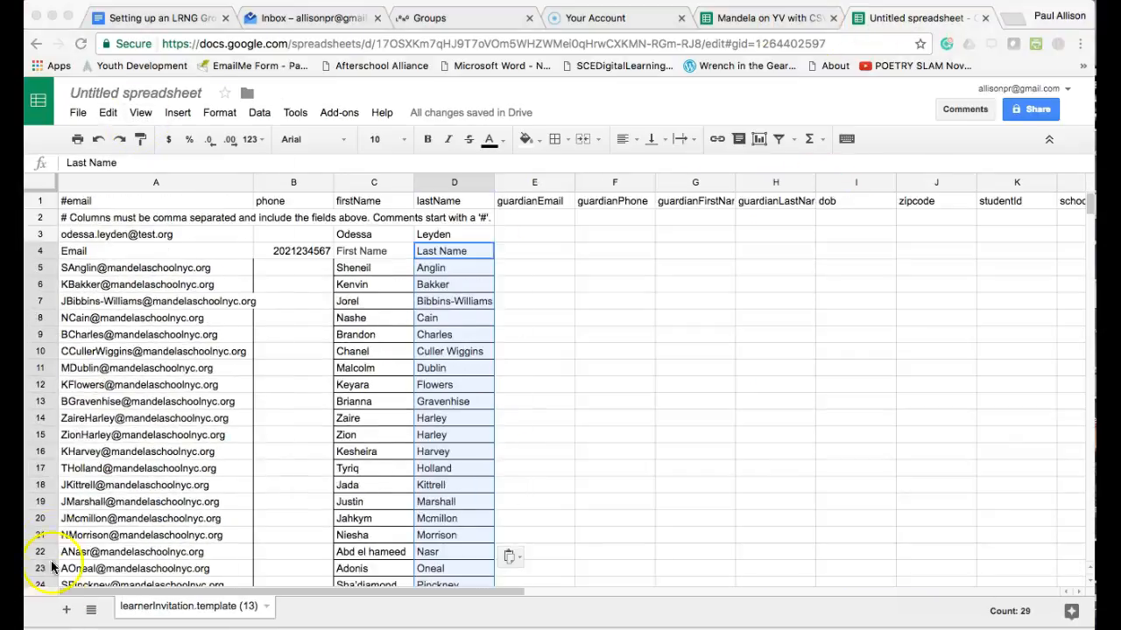
scroll("down", 3)
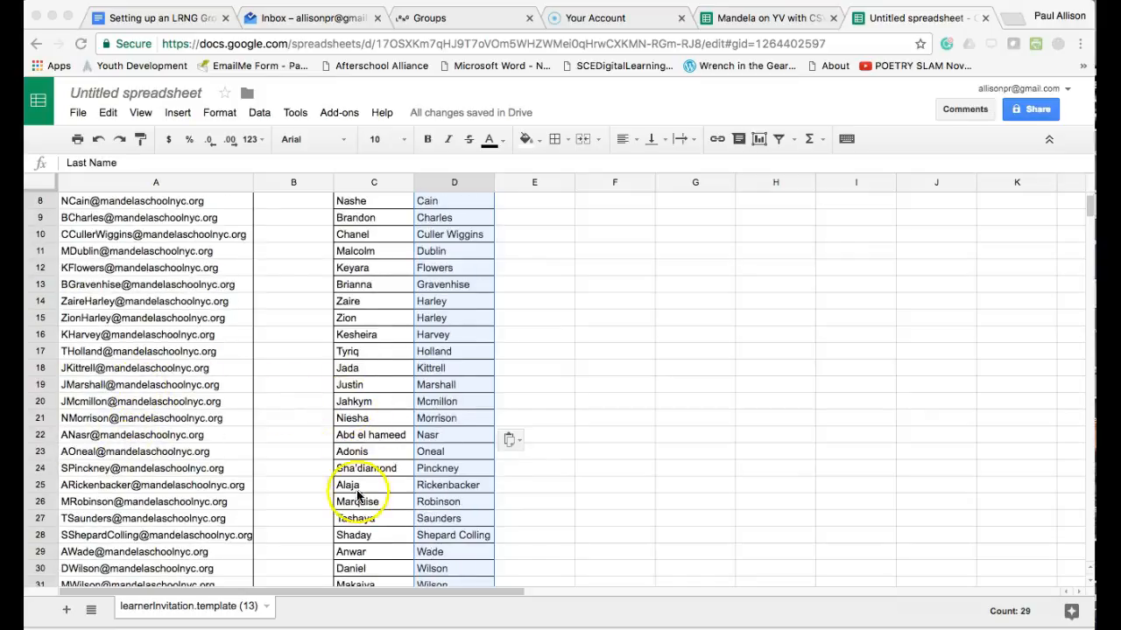
scroll("down", 3)
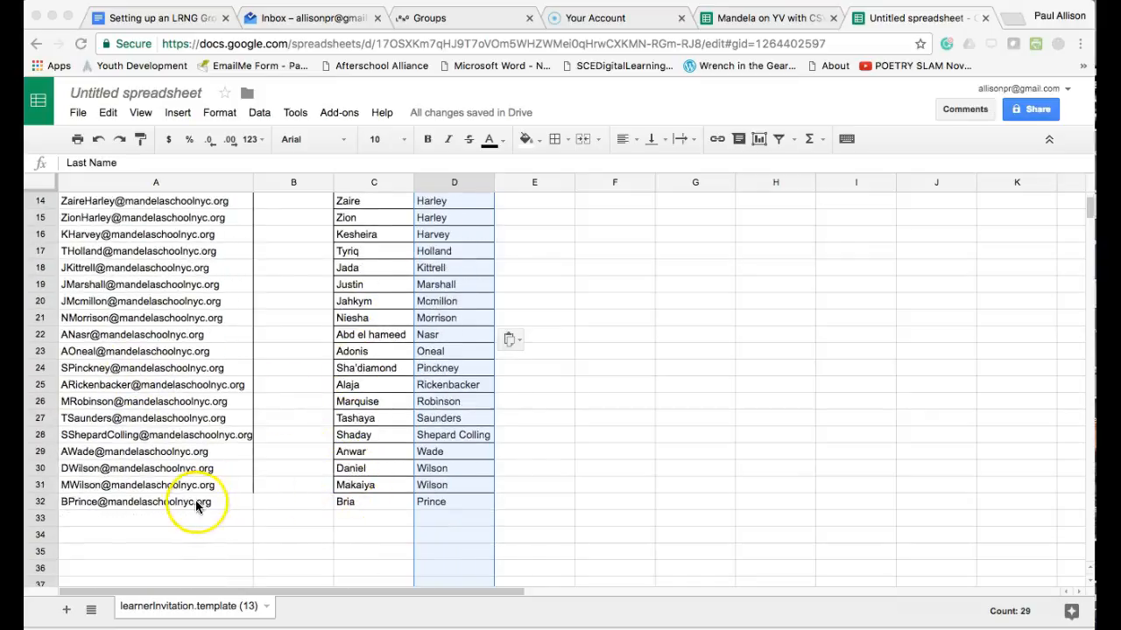
scroll("up", 3)
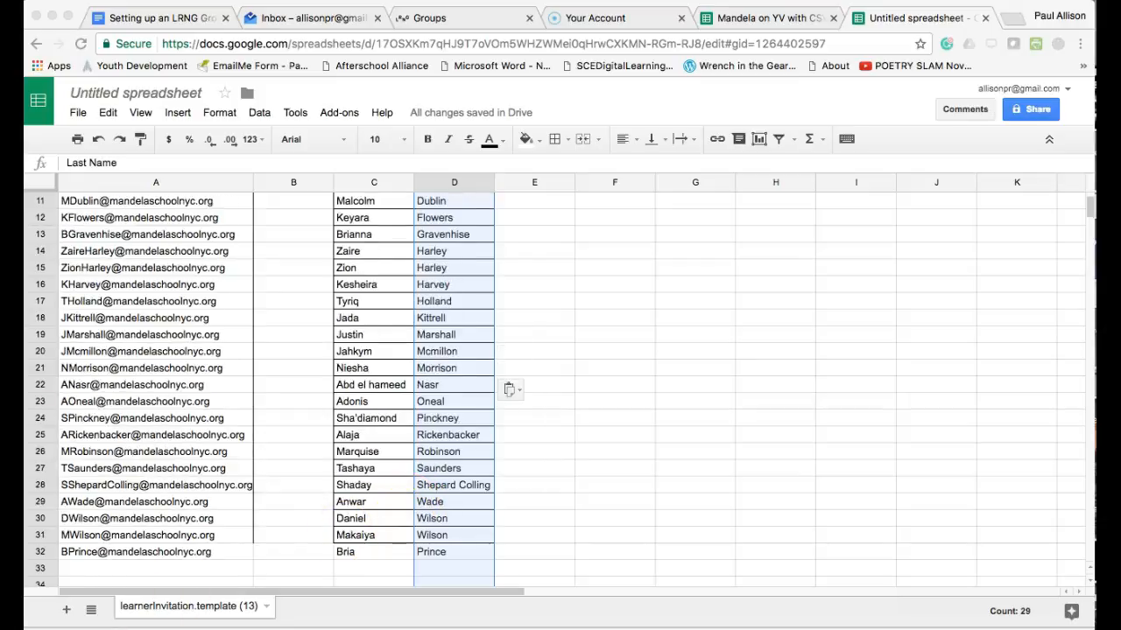
scroll("up", 3)
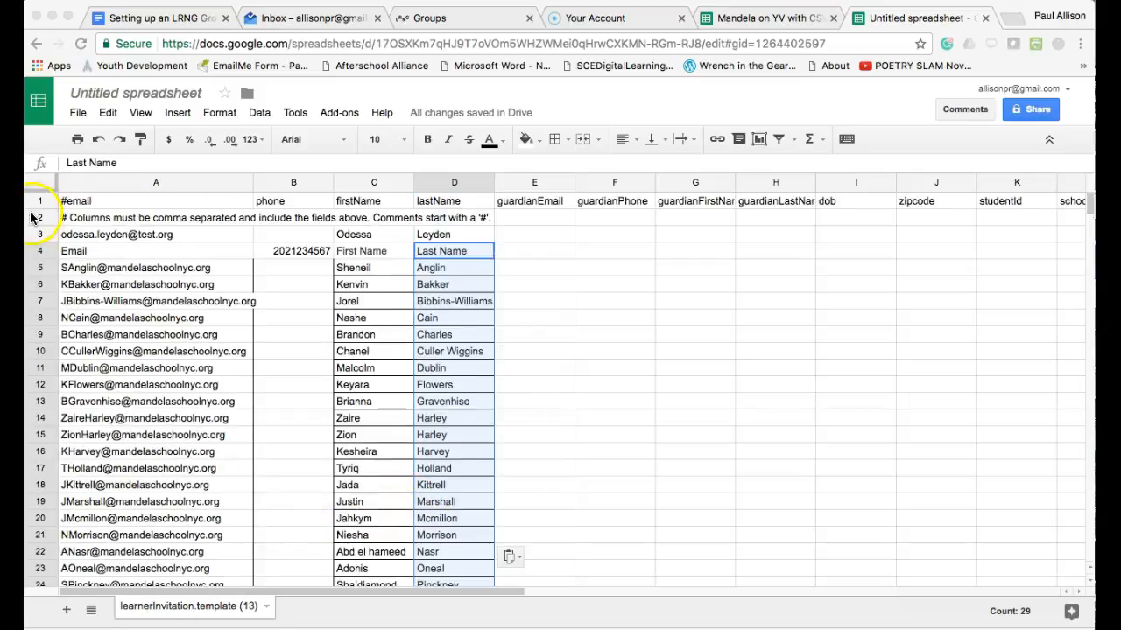
Step: Bring up the MandelaLRNGlearners sheet listing learner emails, first and last names
left_click(38, 217)
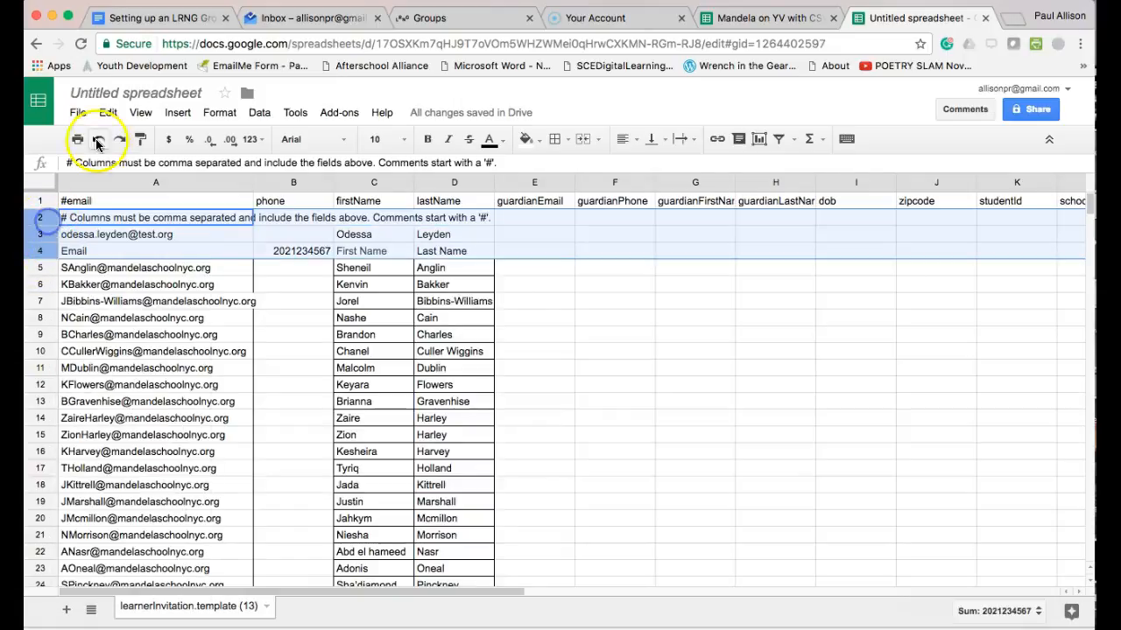
left_click(98, 140)
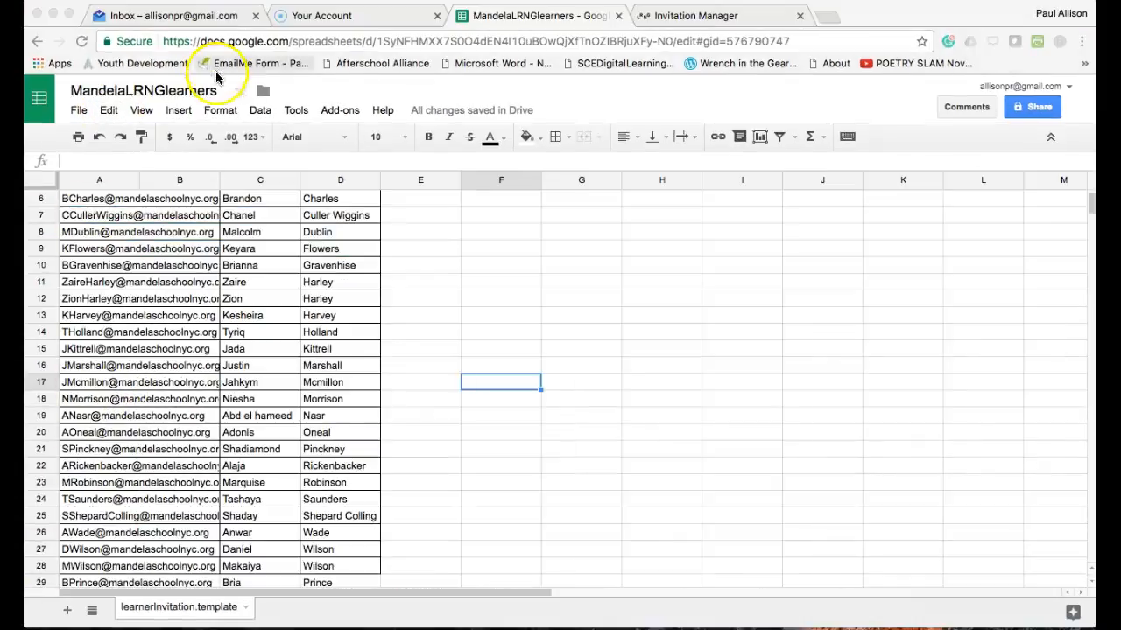
Step: Download the MandelaLRNGlearners sheet as a comma-separated values (.csv) file
left_click(143, 91)
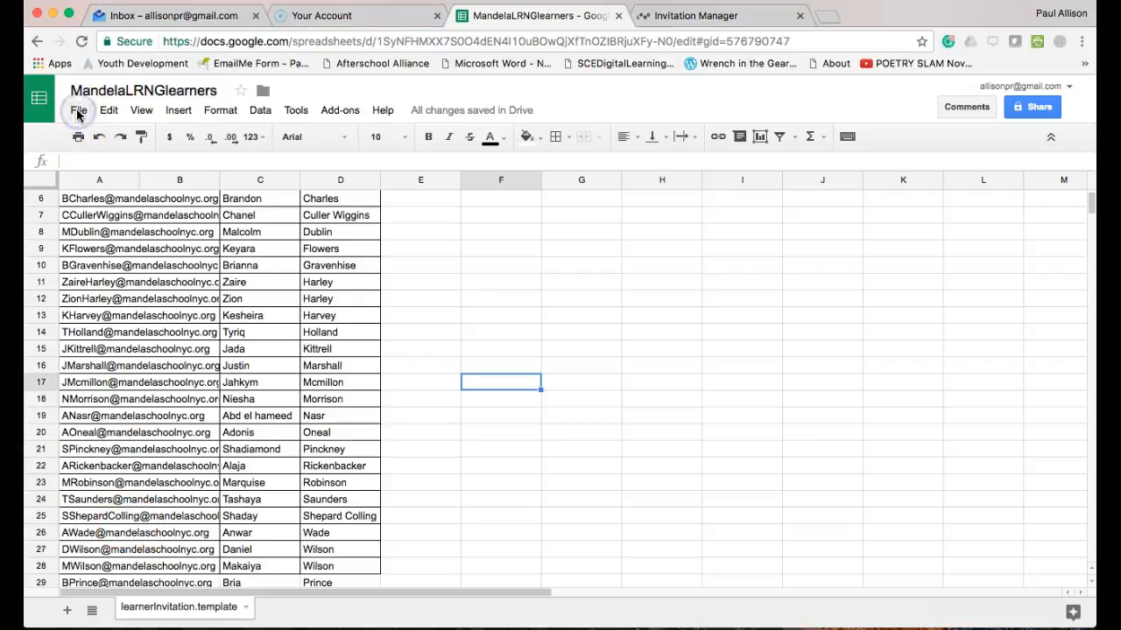
left_click(77, 109)
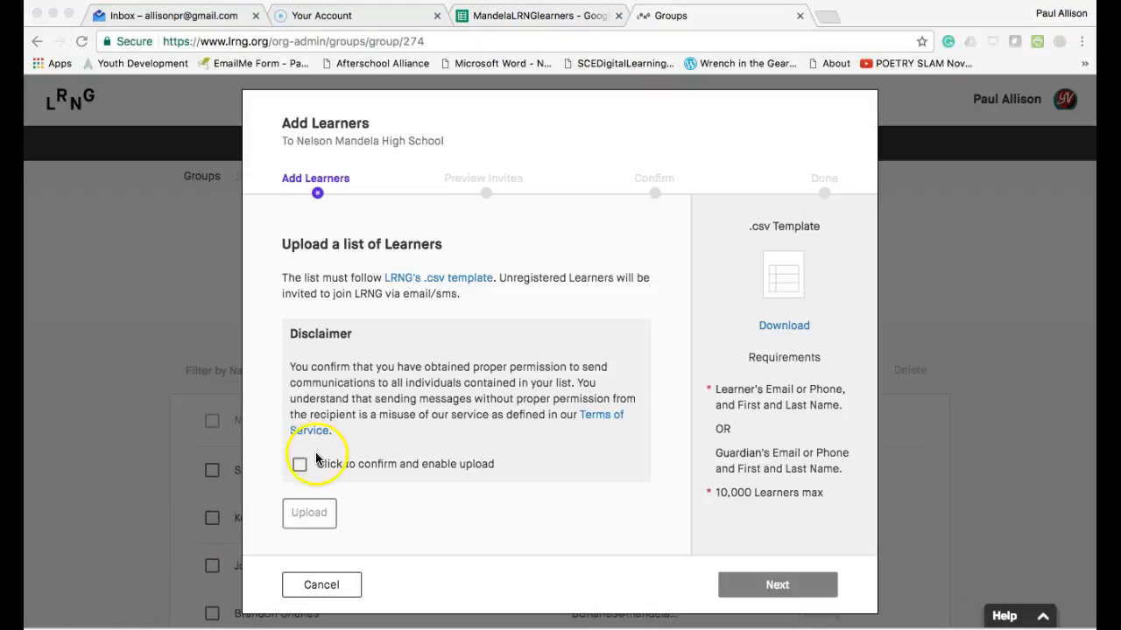
Step: Accept the permission disclaimer, upload the MandelaLRNGlearners CSV and proceed to the next step
left_click(299, 466)
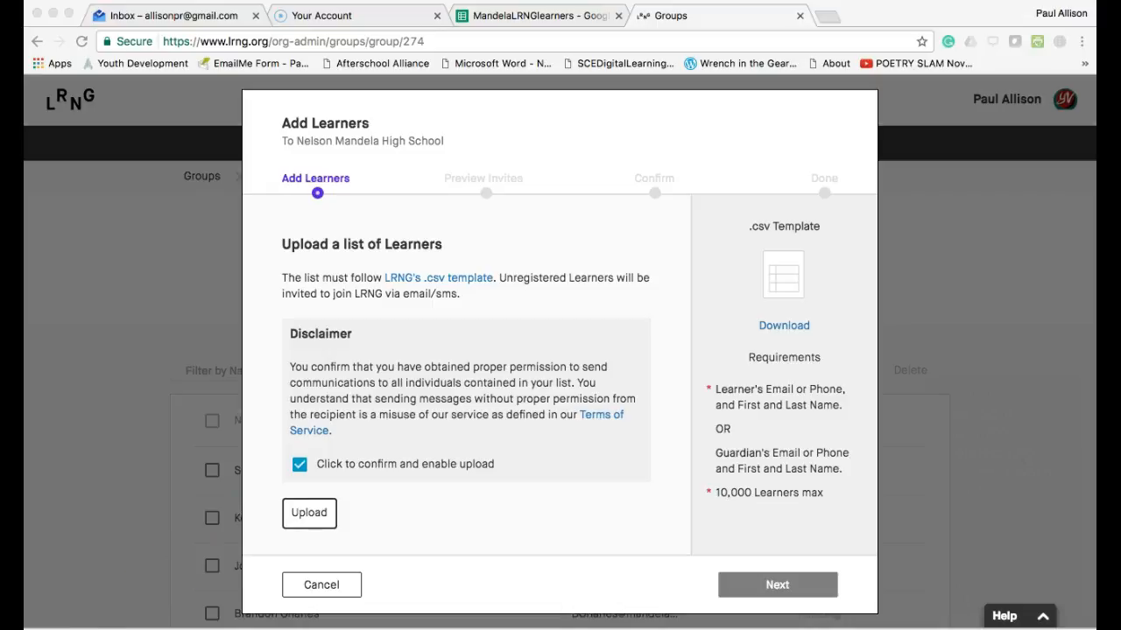
left_click(308, 513)
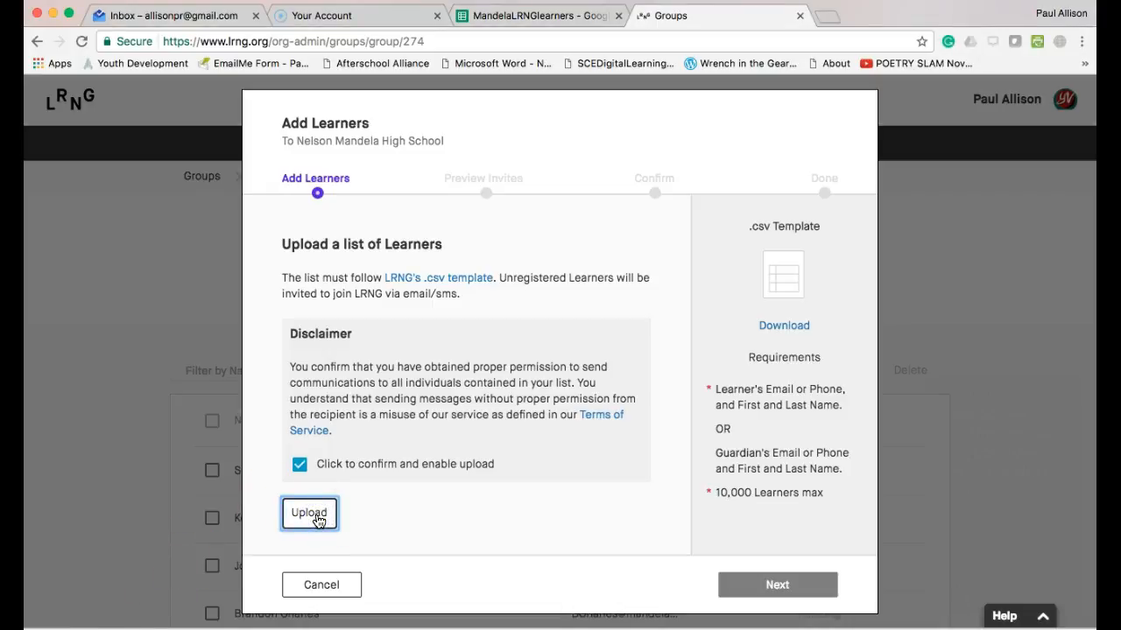
left_click(308, 513)
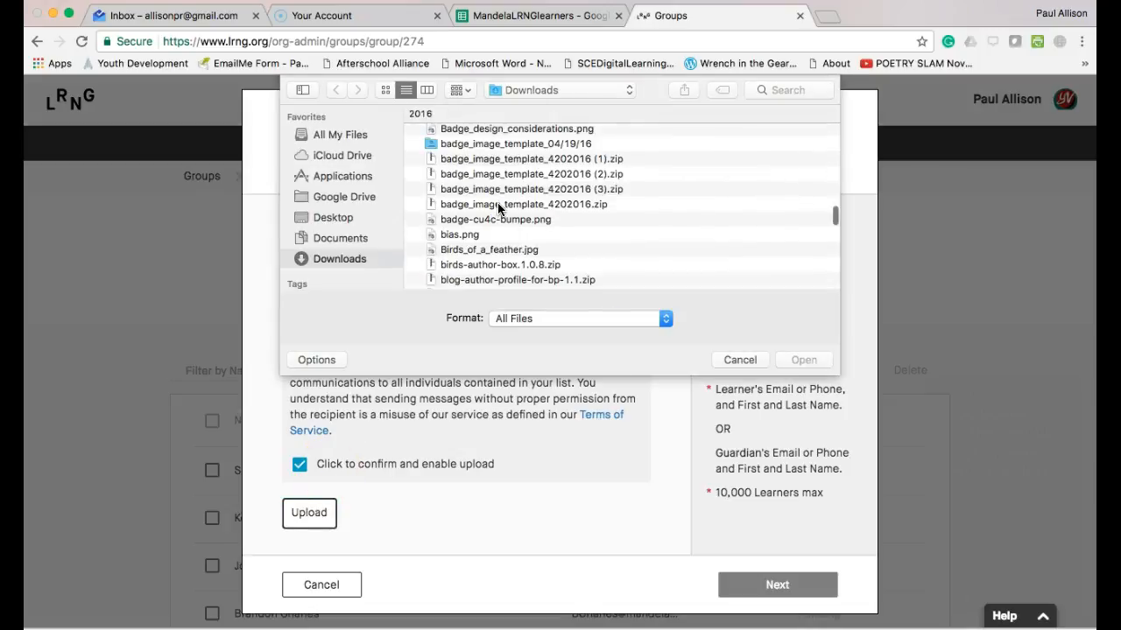
scroll("down", 3)
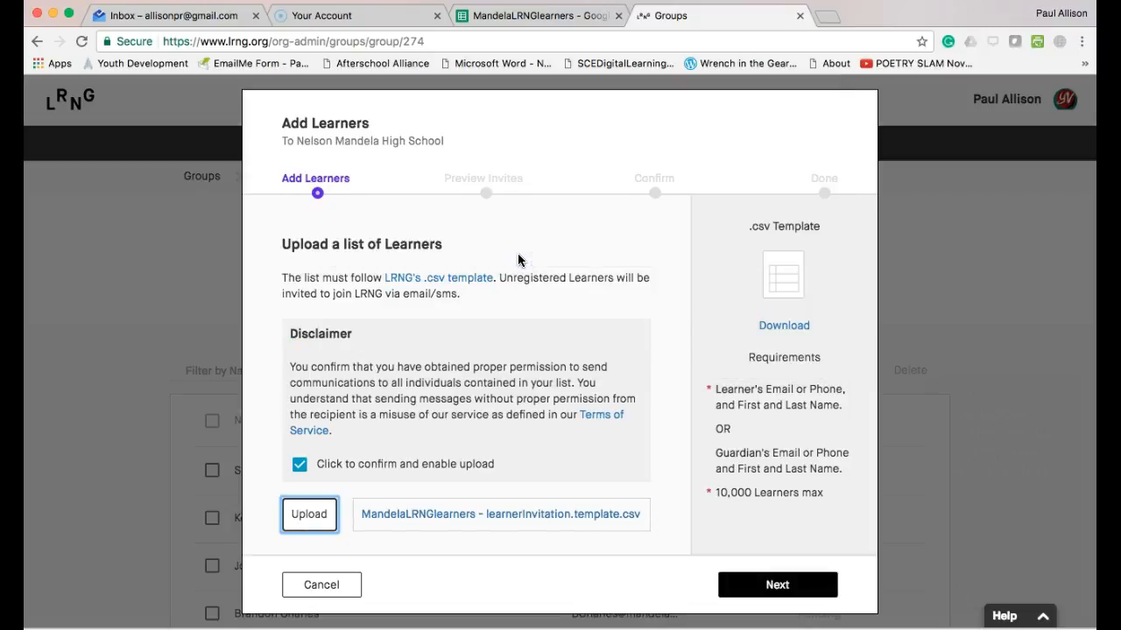
left_click(778, 585)
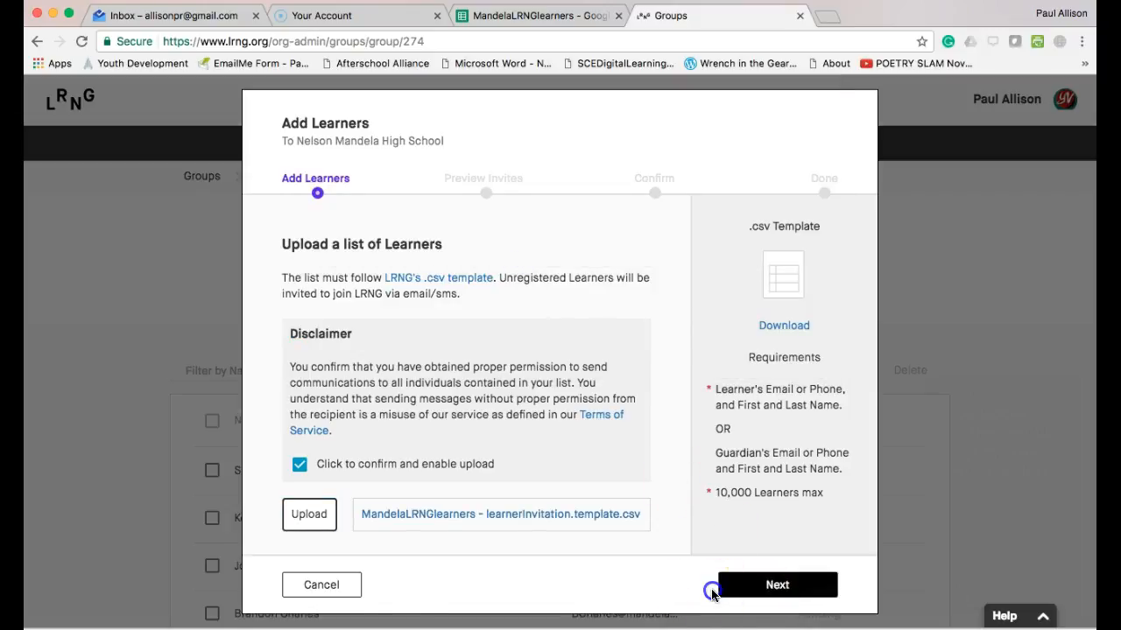
left_click(172, 14)
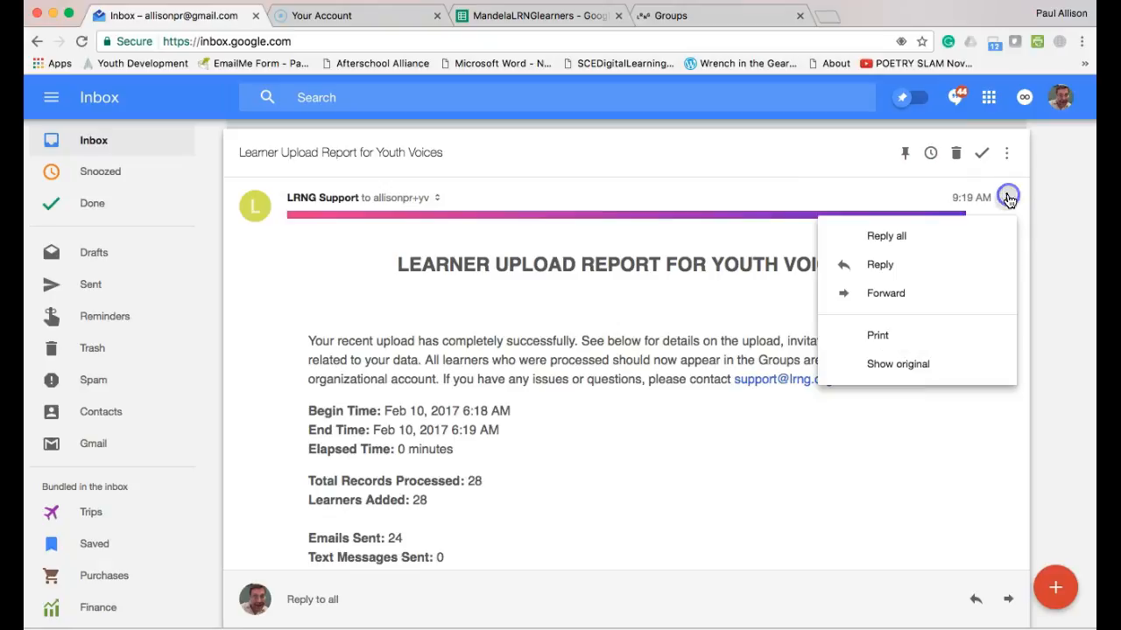
mouse_move(879, 294)
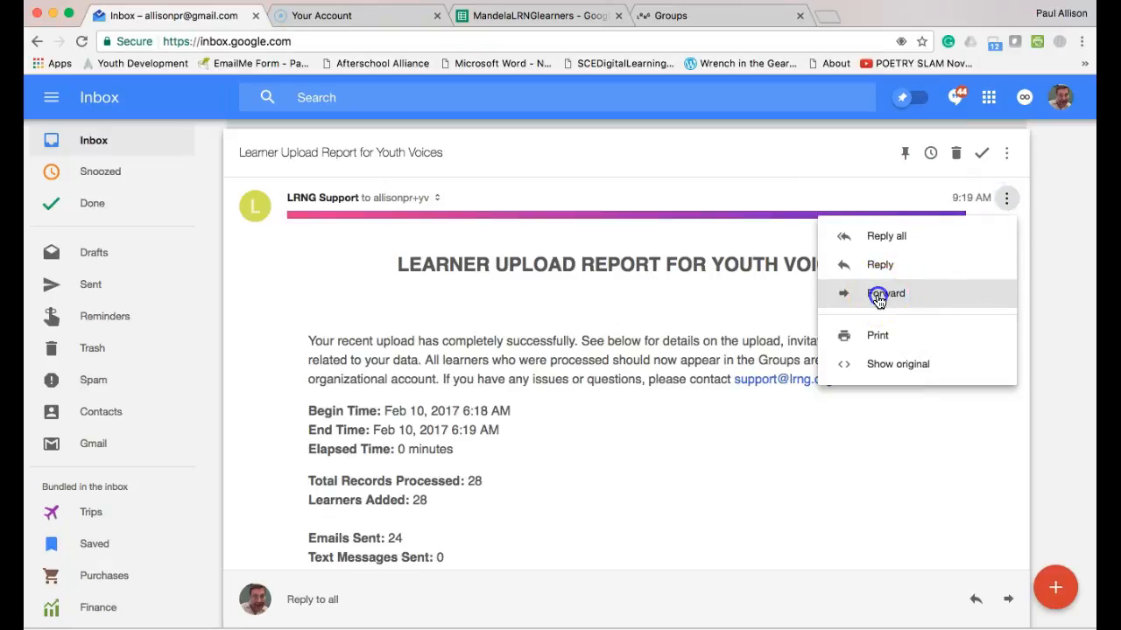
Step: Forward the upload report, then search the inbox for the Join LRNG invitation email
left_click(886, 295)
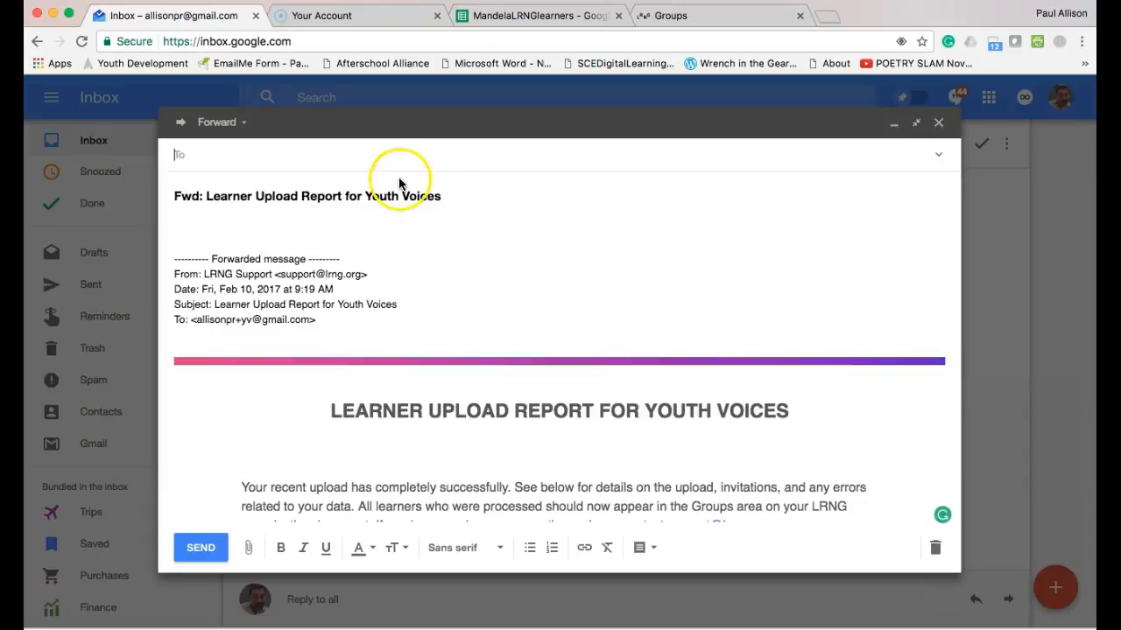
type("lj")
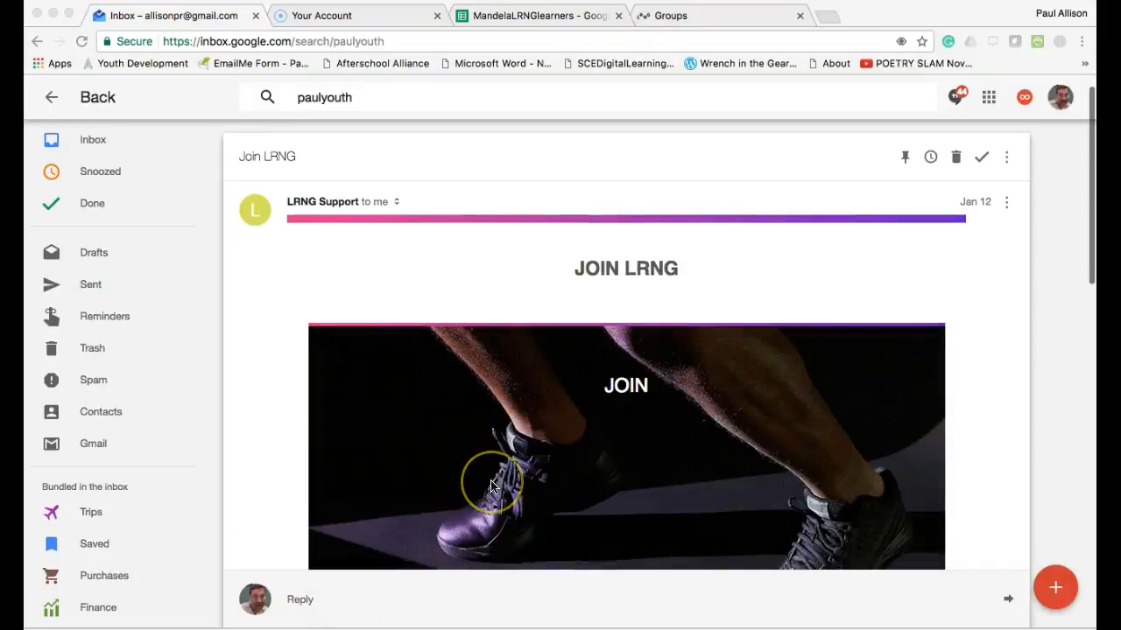
Step: Read down the Join LRNG invitation and follow its Click to Activate link
scroll("down", 3)
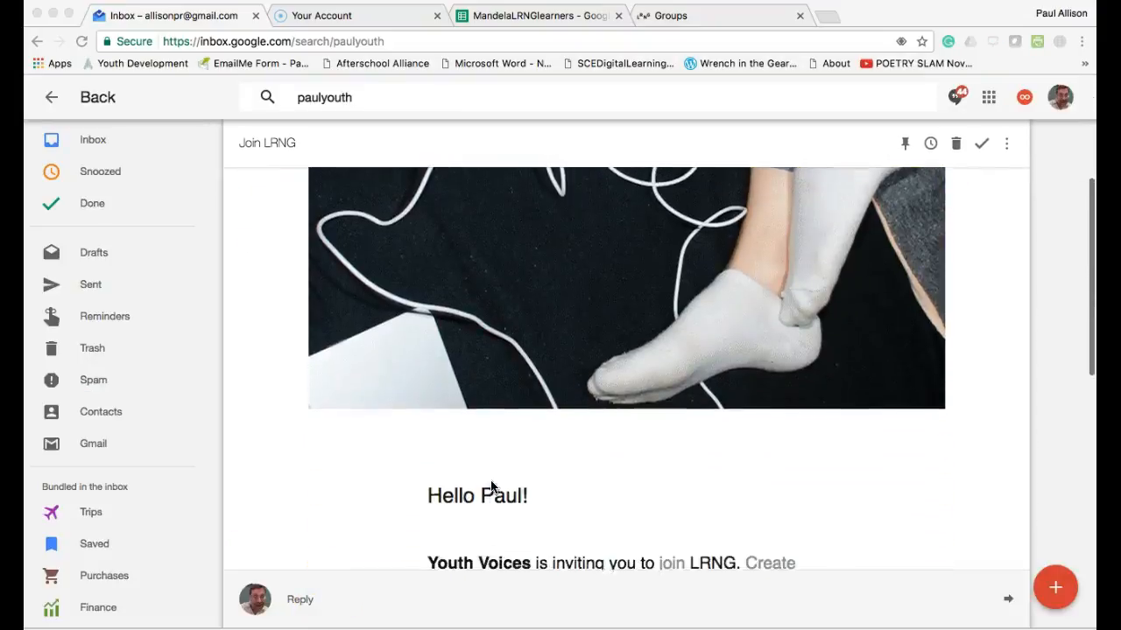
scroll("down", 3)
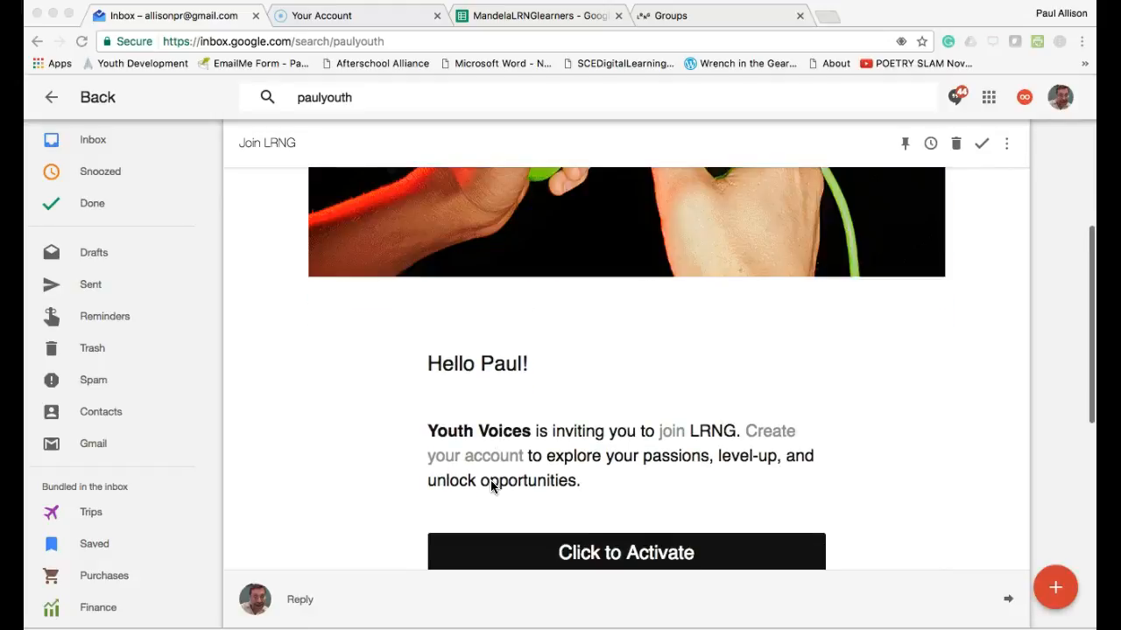
scroll("down", 3)
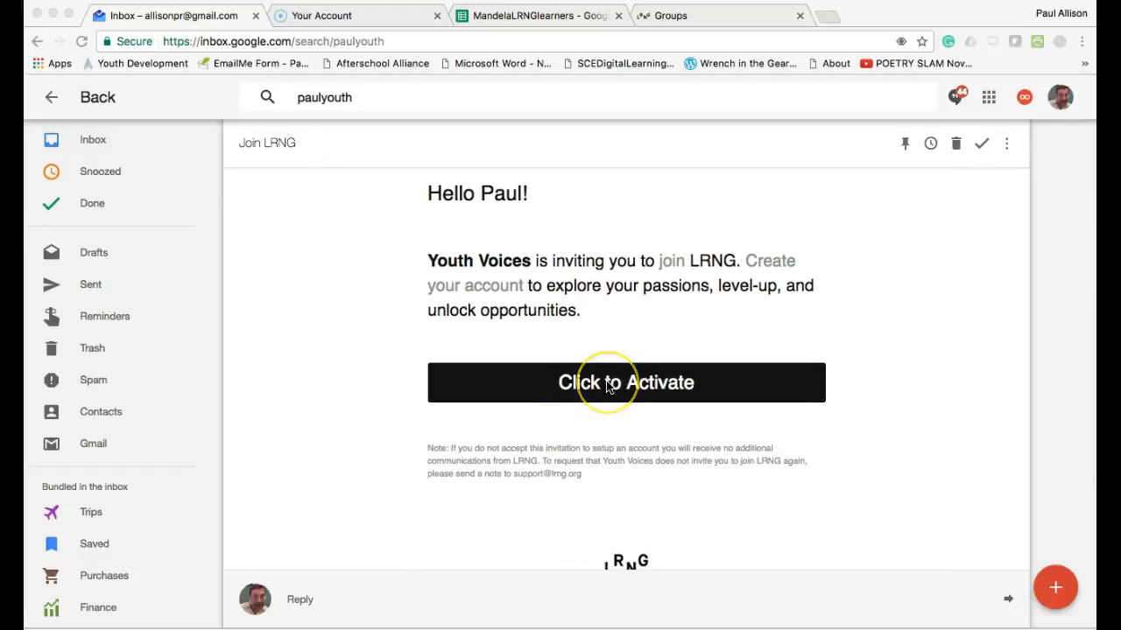
mouse_move(625, 382)
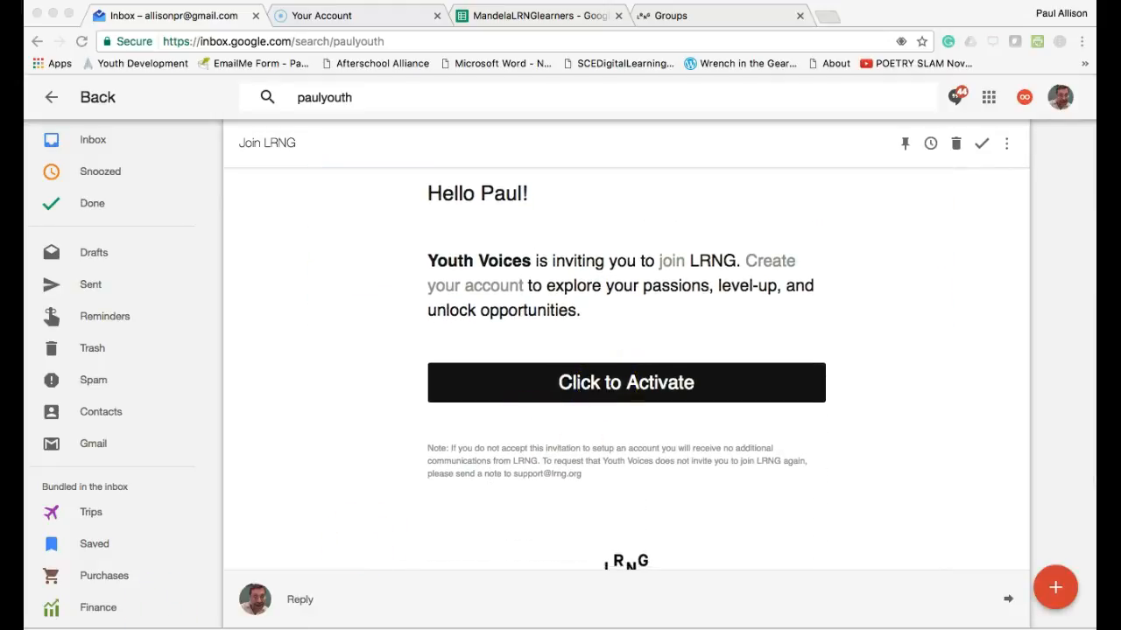
left_click(625, 382)
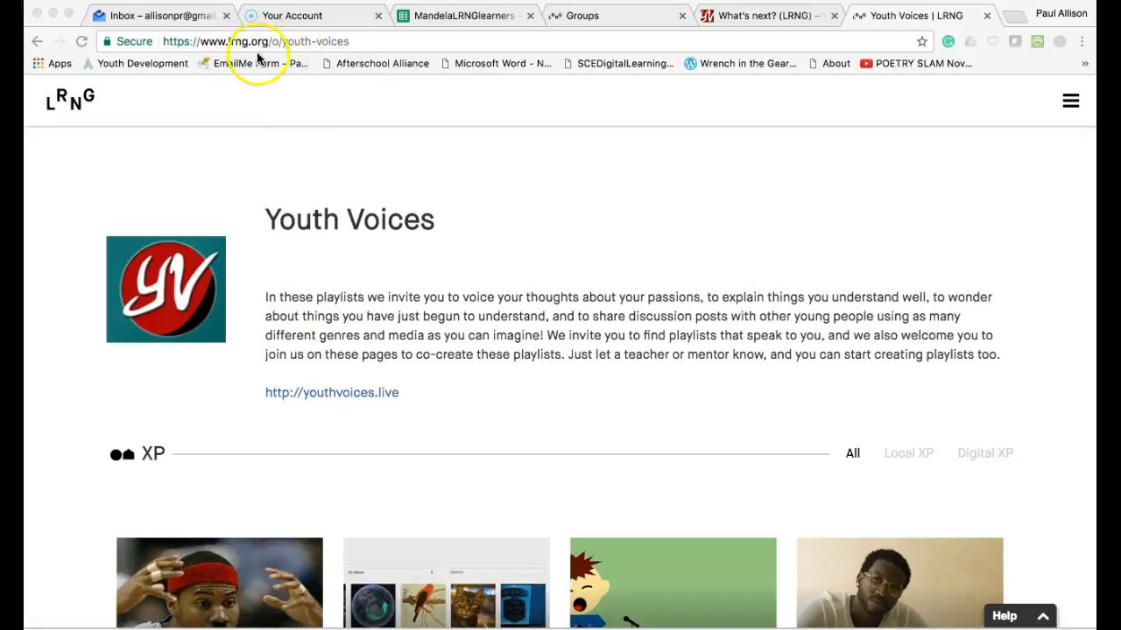
mouse_move(434, 238)
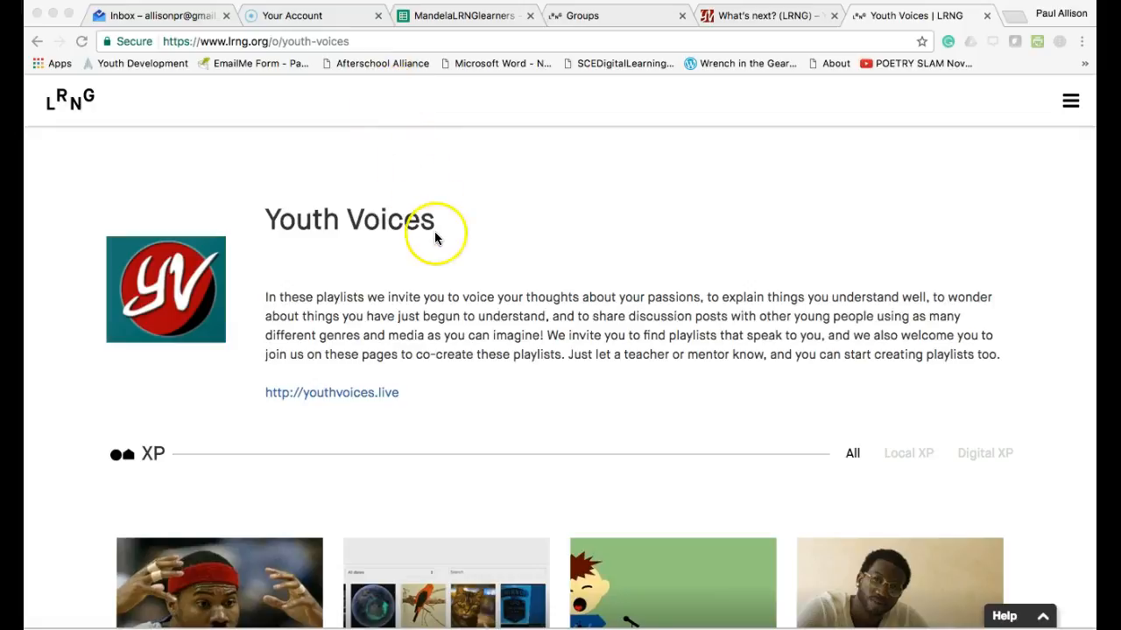
Step: Review the Youth Voices XPs and playlists, then switch to the What's next? (LRNG) page
scroll("down", 3)
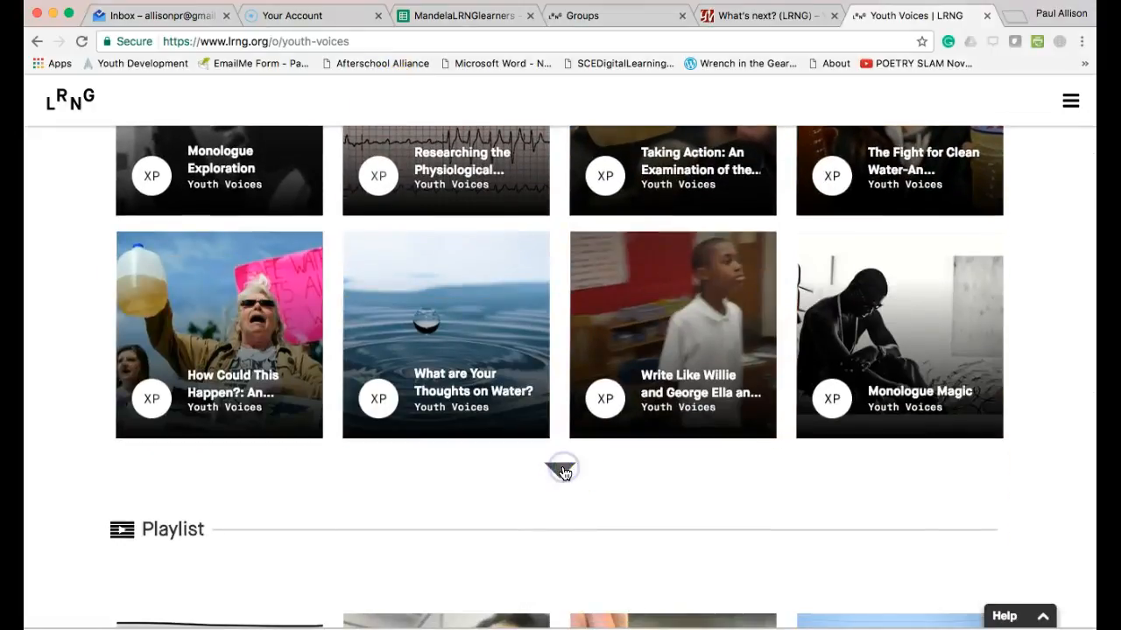
scroll("down", 3)
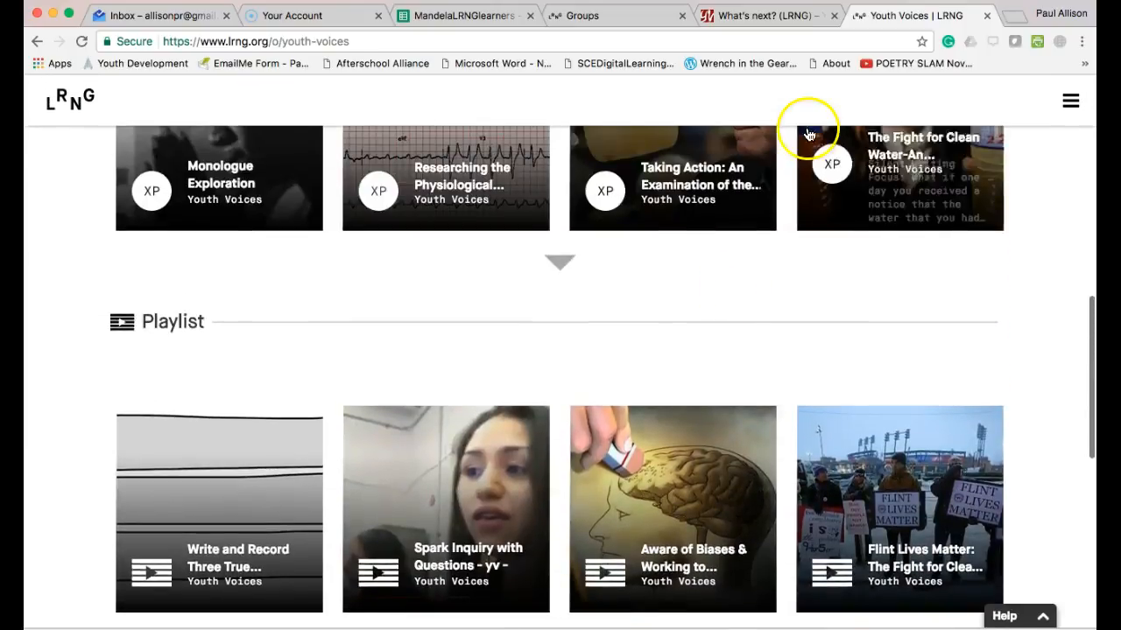
left_click(761, 14)
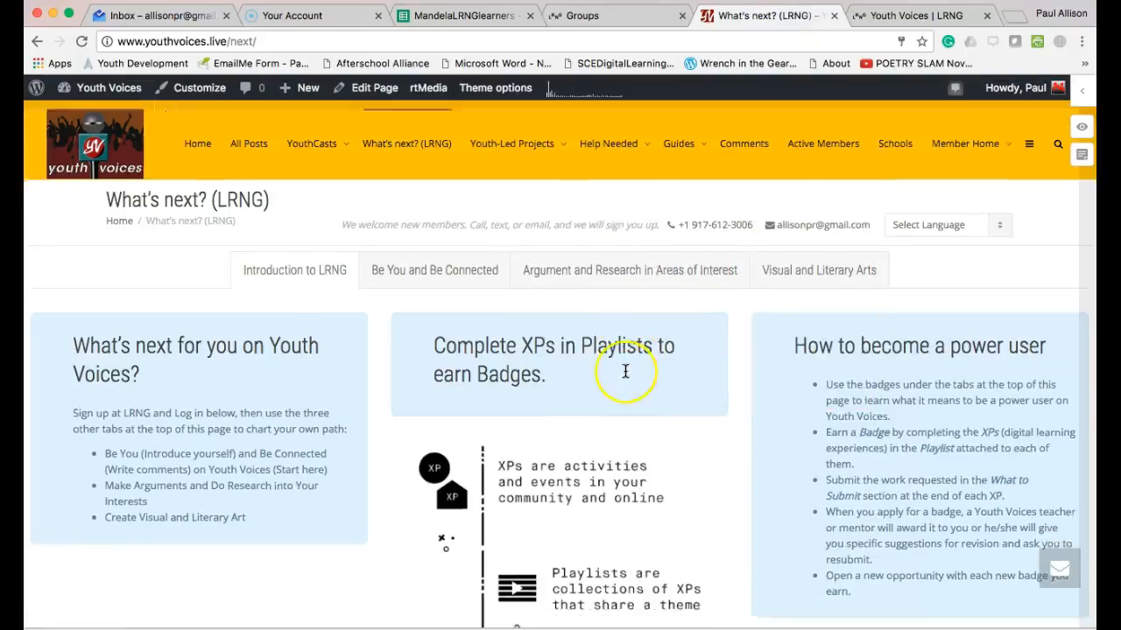
Step: View the Argument and Research section, then the Visual and Literary Arts badges on What's next
scroll("down", 3)
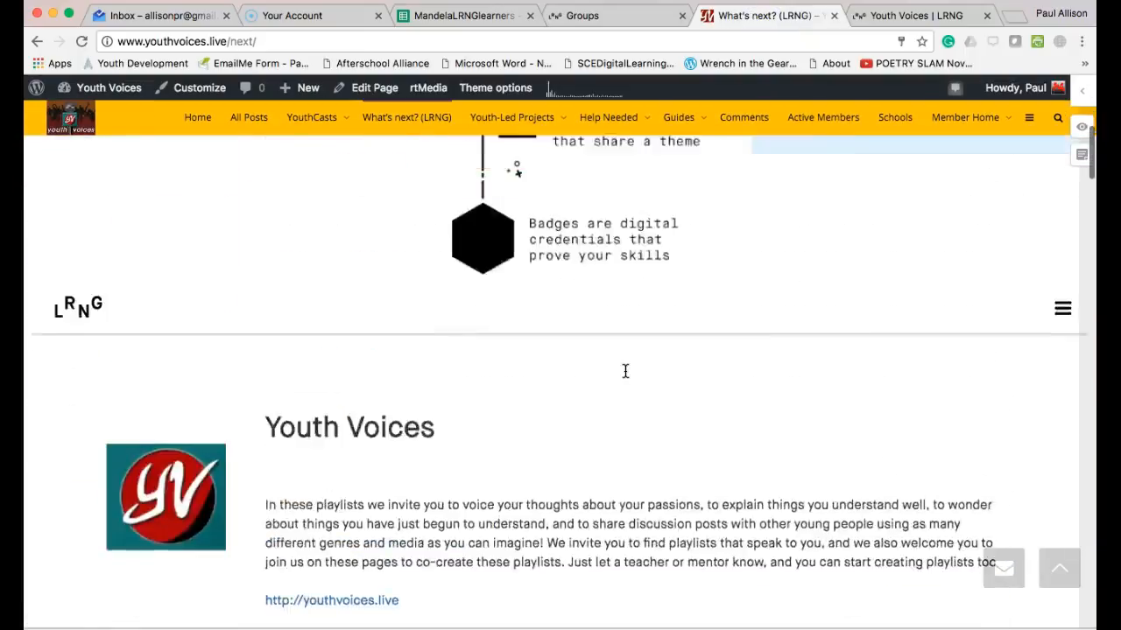
left_click(628, 287)
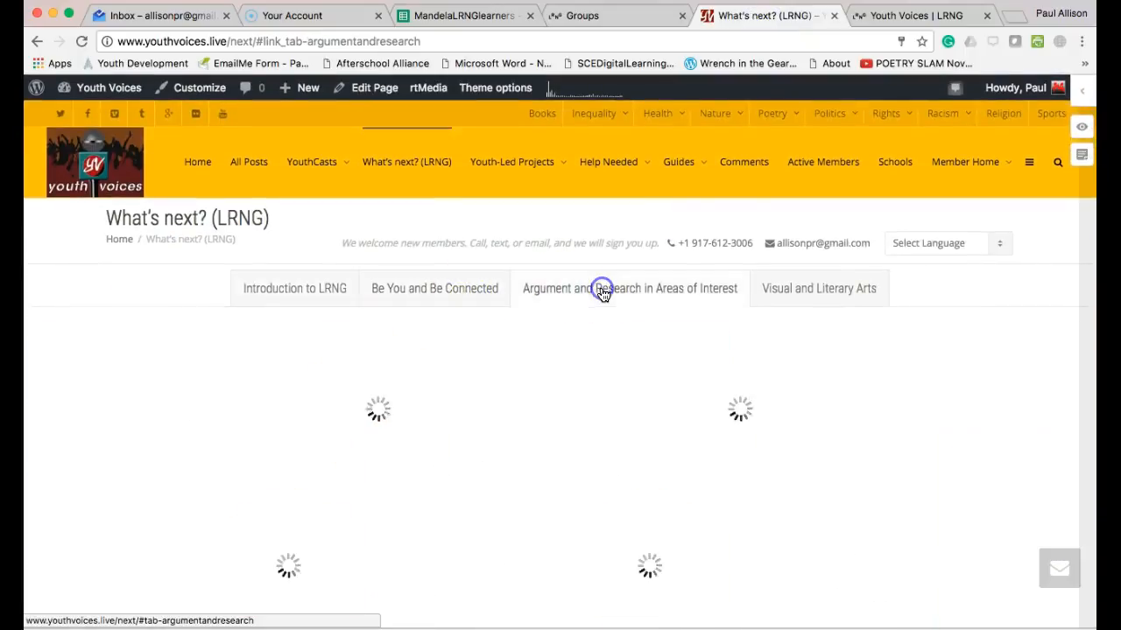
left_click(818, 288)
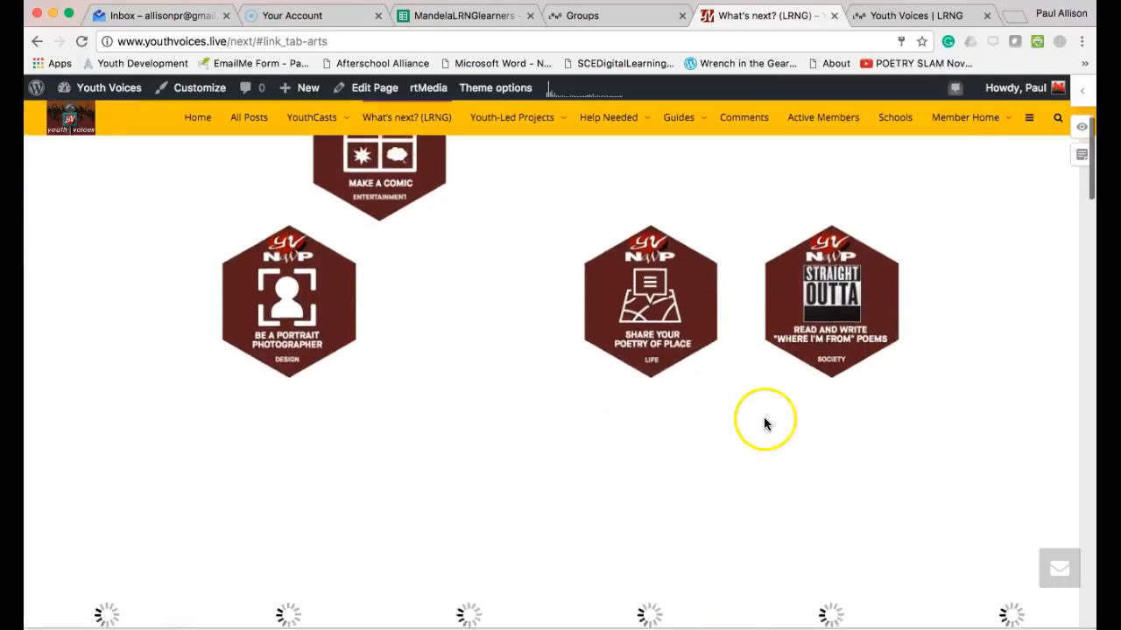
scroll("up", 3)
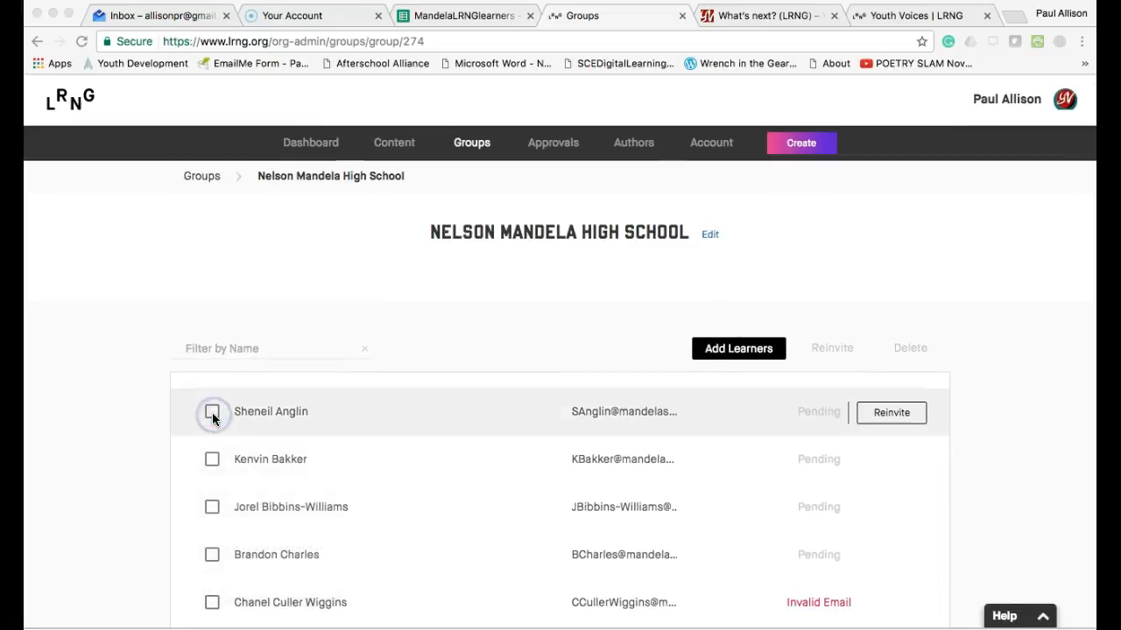
Step: Mark the first pending learner, then review the Social Justice class email reply about signing in as organization author
left_click(212, 412)
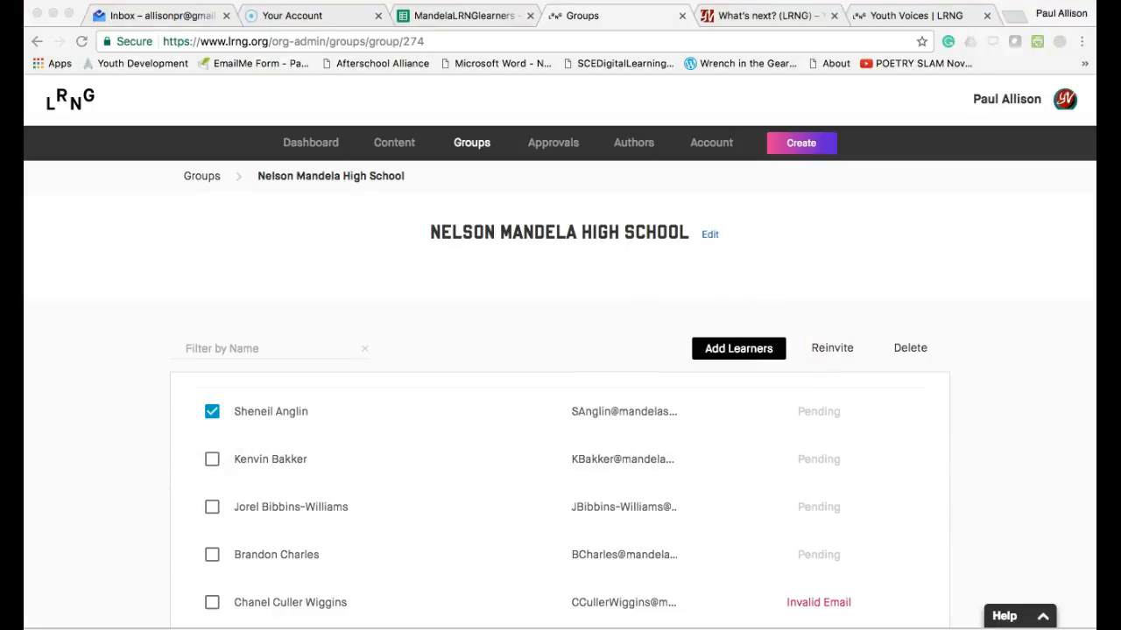
left_click(158, 14)
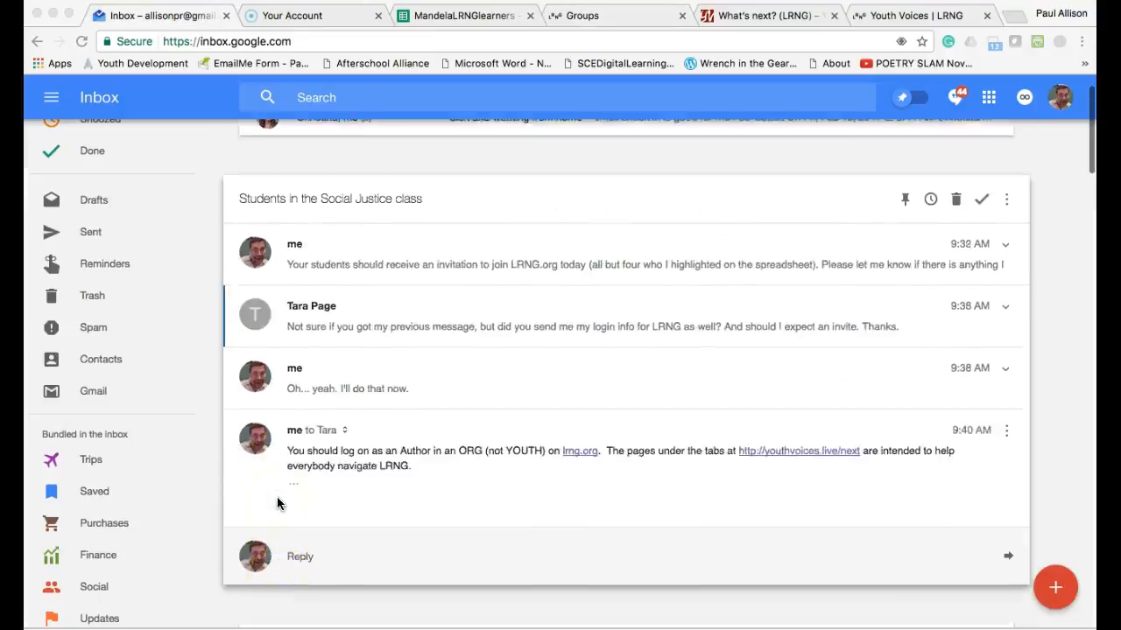
scroll("down", 3)
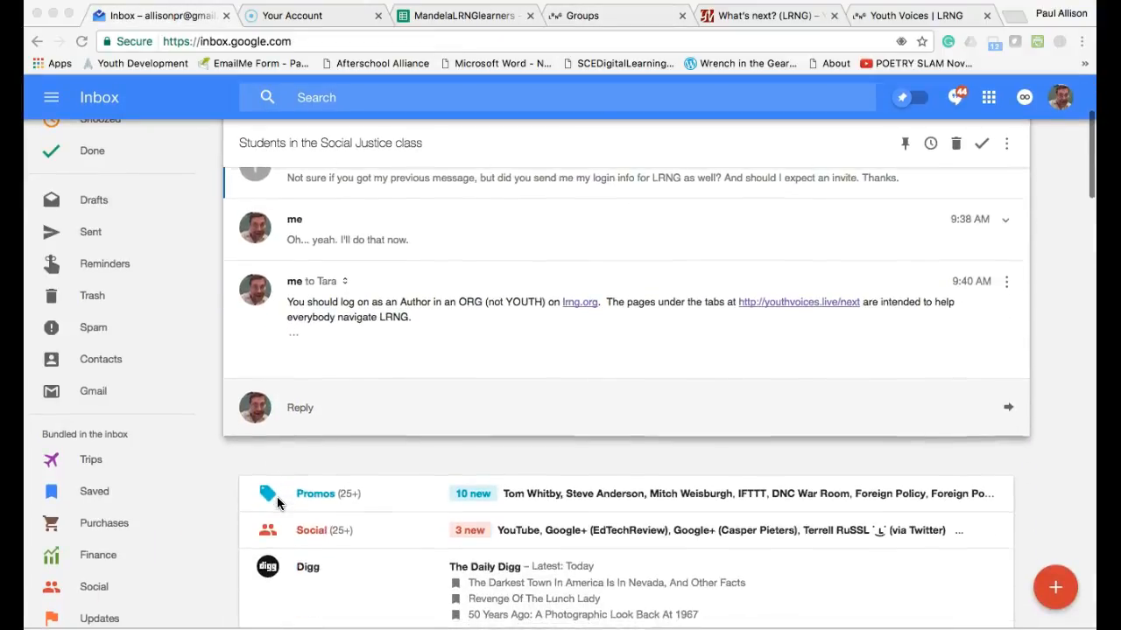
scroll("up", 3)
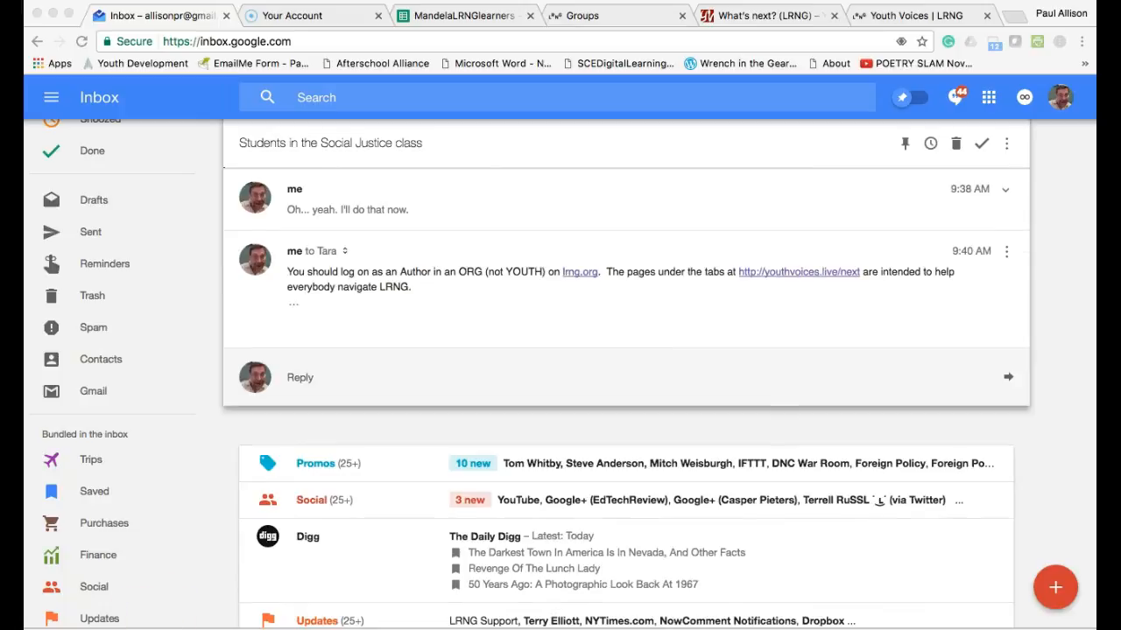